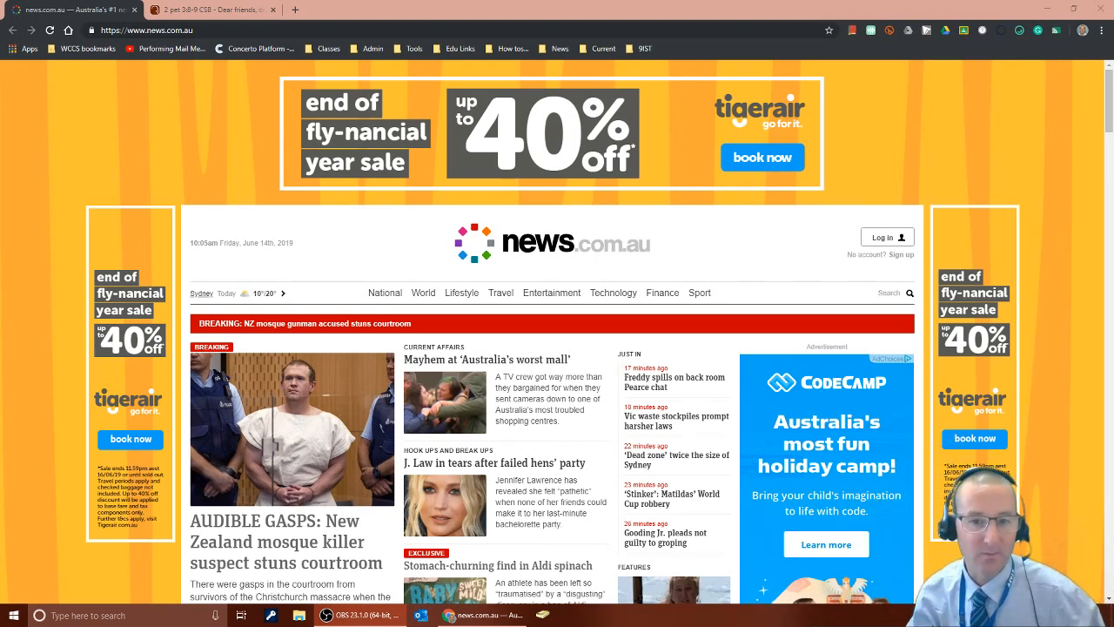
Reach the Chrome Web Store via the Apps page's Web Store tile
{"action": "scroll", "scroll_direction": "down", "scroll_amount": 3}
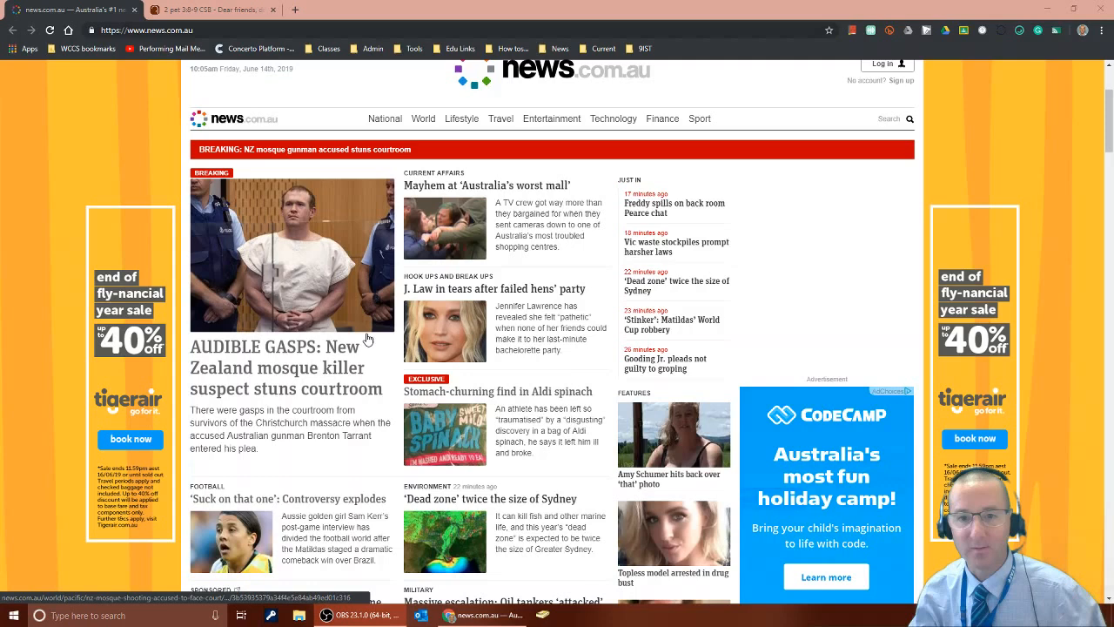
{"action": "scroll", "scroll_direction": "down", "scroll_amount": 3}
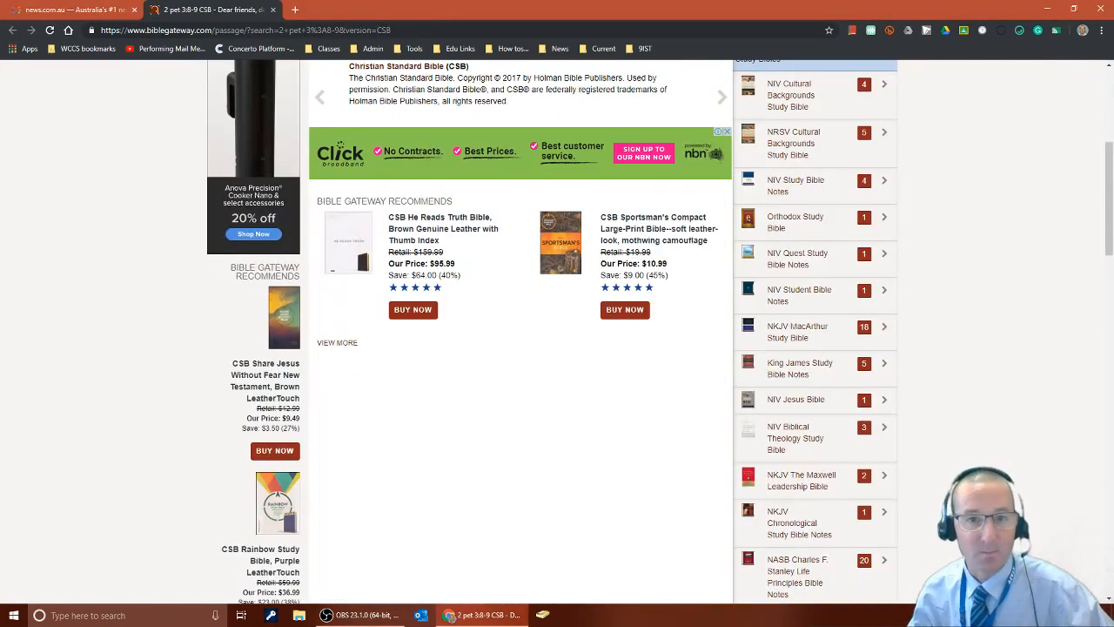
{"action": "scroll", "scroll_direction": "up", "scroll_amount": 3}
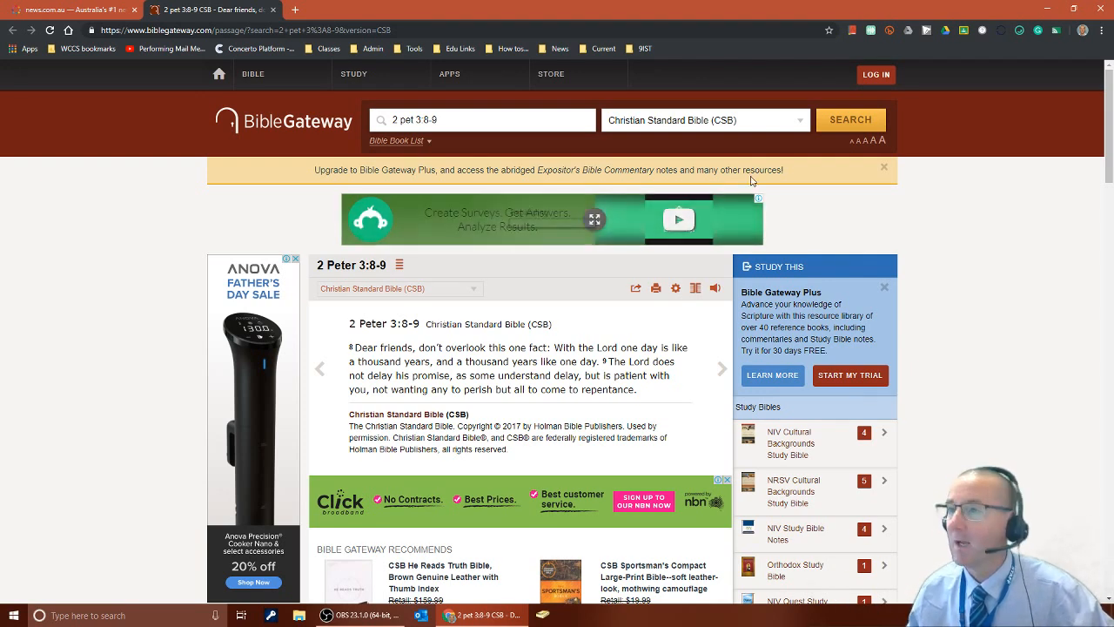
{"action": "mouse_move", "coordinate": [1008, 56]}
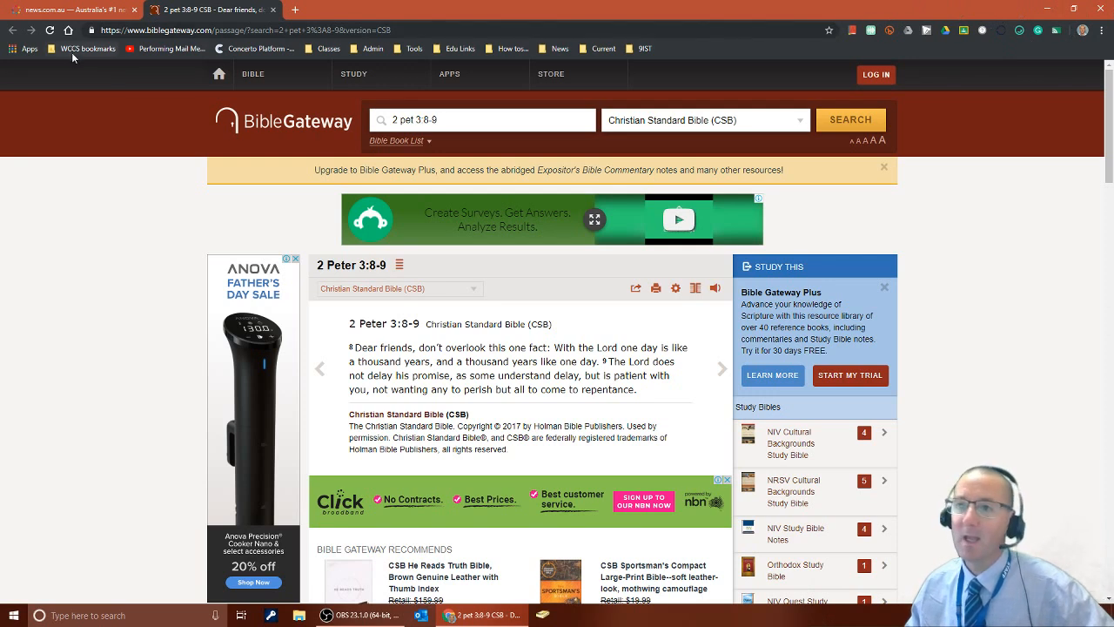
{"action": "mouse_move", "coordinate": [28, 52]}
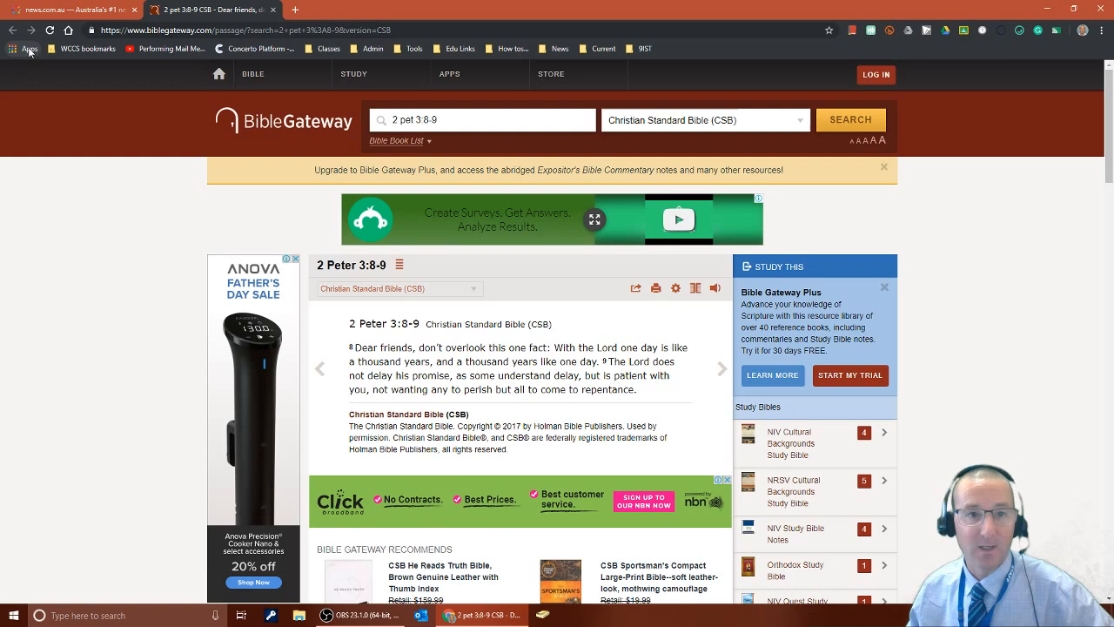
{"action": "mouse_move", "coordinate": [29, 49]}
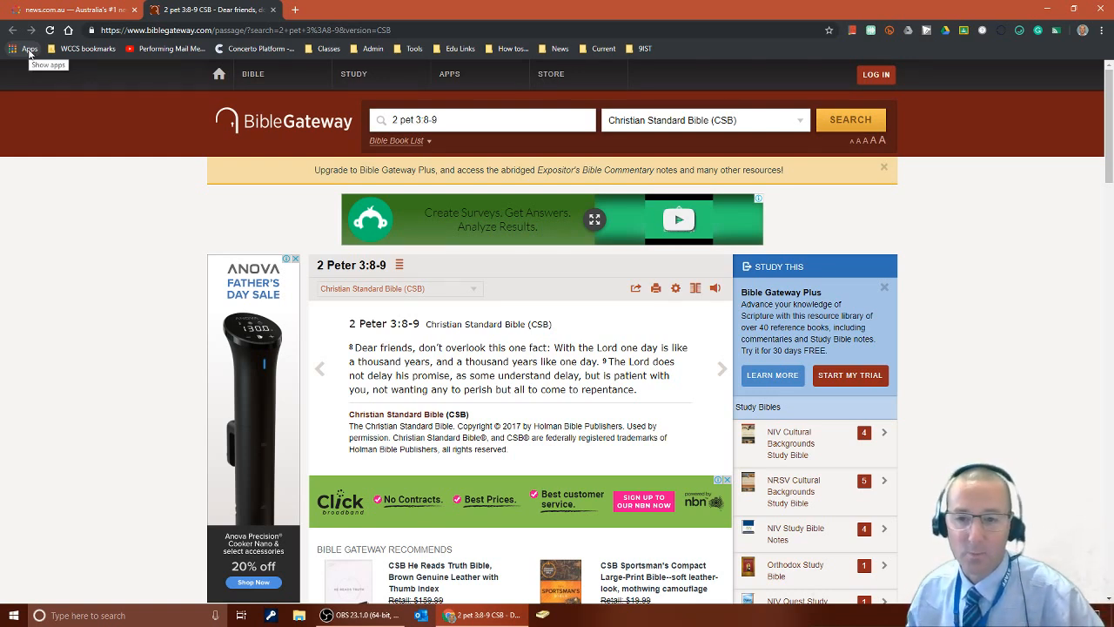
{"action": "left_click", "coordinate": [28, 49]}
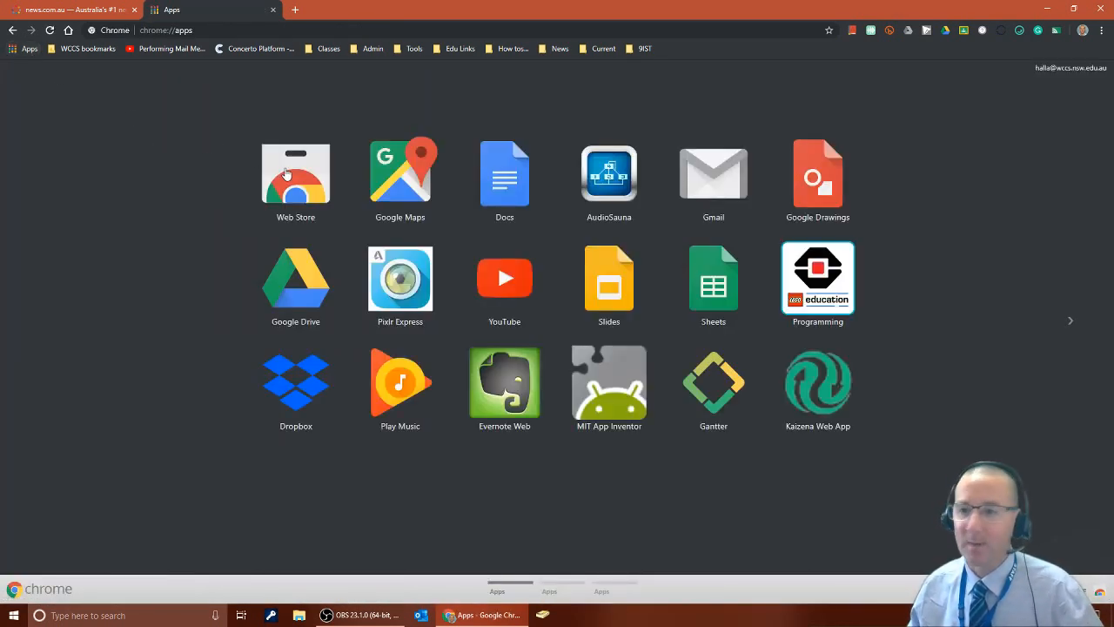
{"action": "left_click", "coordinate": [296, 172]}
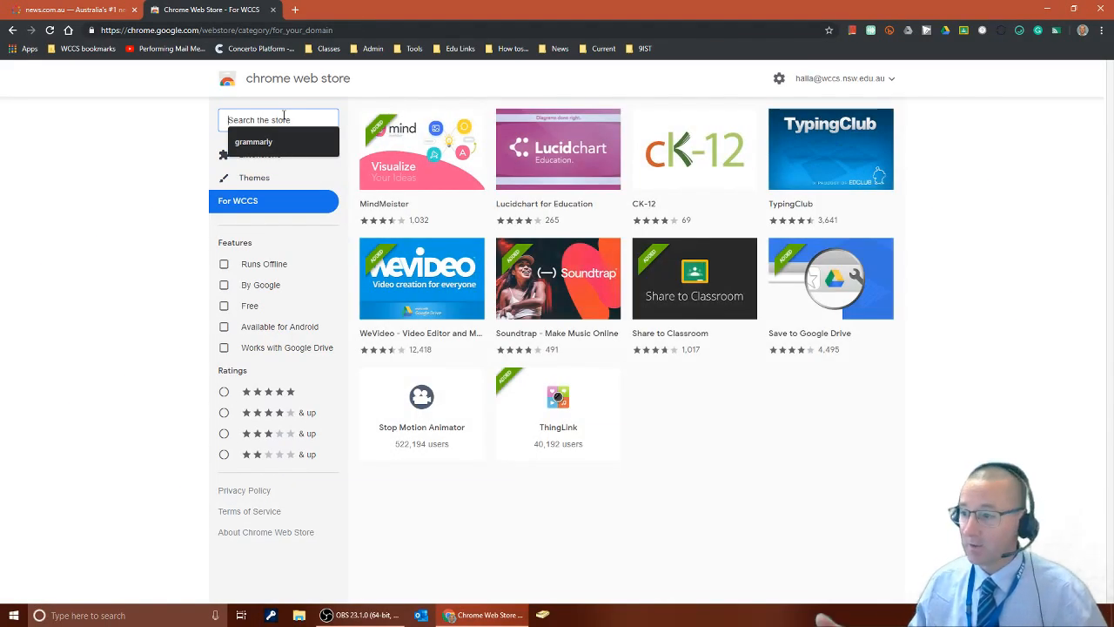
Search the store for 'ublock' to list uBlock Origin and related ad blockers
{"action": "type", "text": "ublock"}
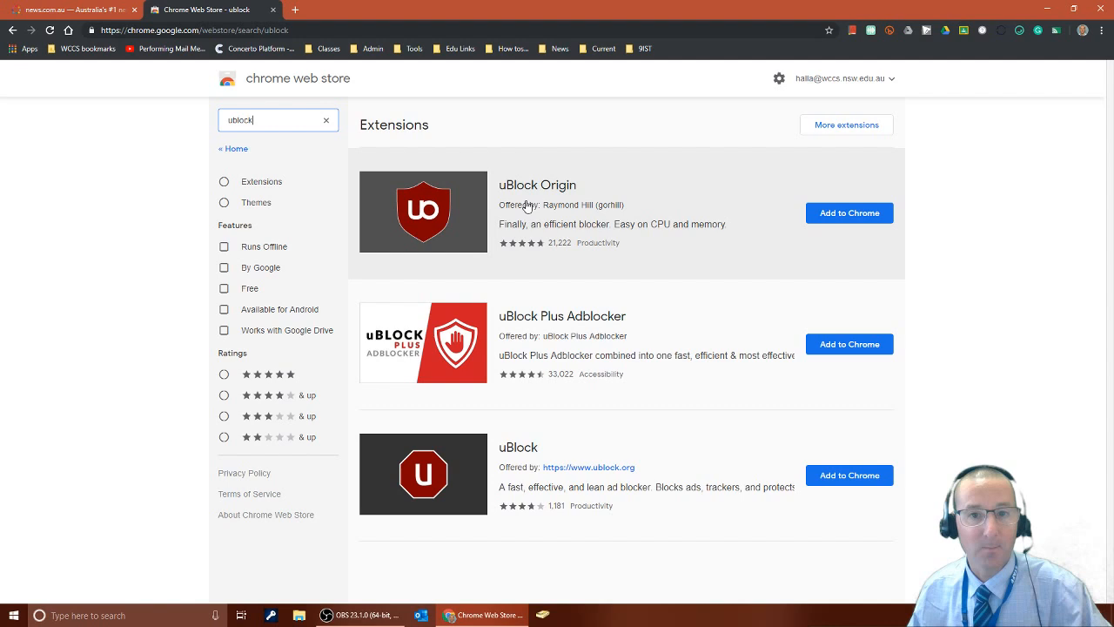
{"action": "mouse_move", "coordinate": [550, 198]}
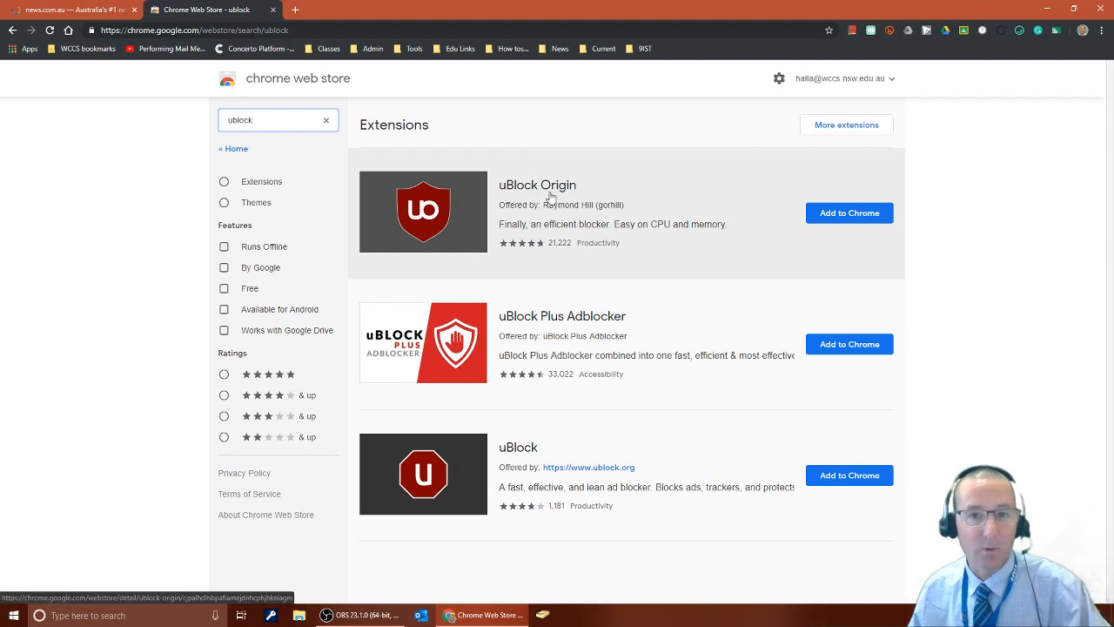
{"action": "mouse_move", "coordinate": [560, 216]}
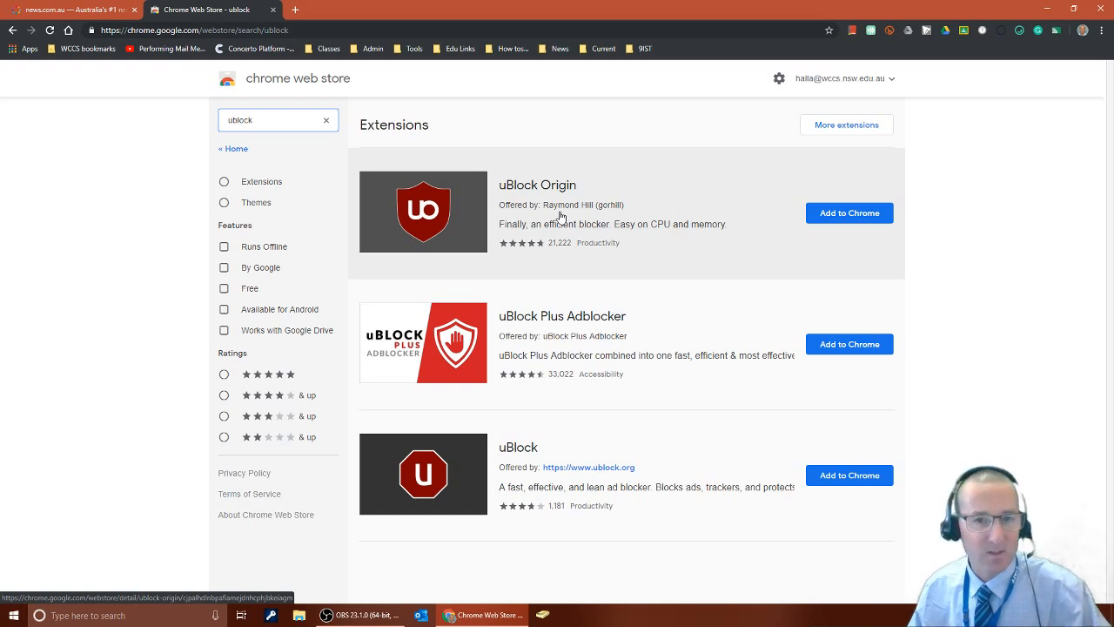
{"action": "mouse_move", "coordinate": [470, 221]}
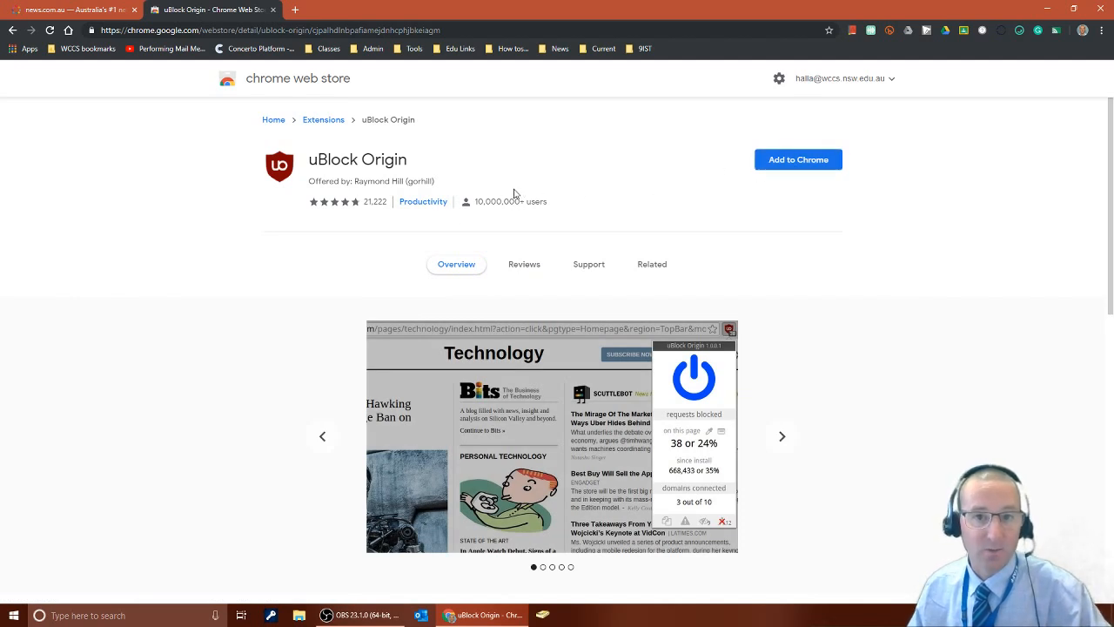
{"action": "mouse_move", "coordinate": [374, 202]}
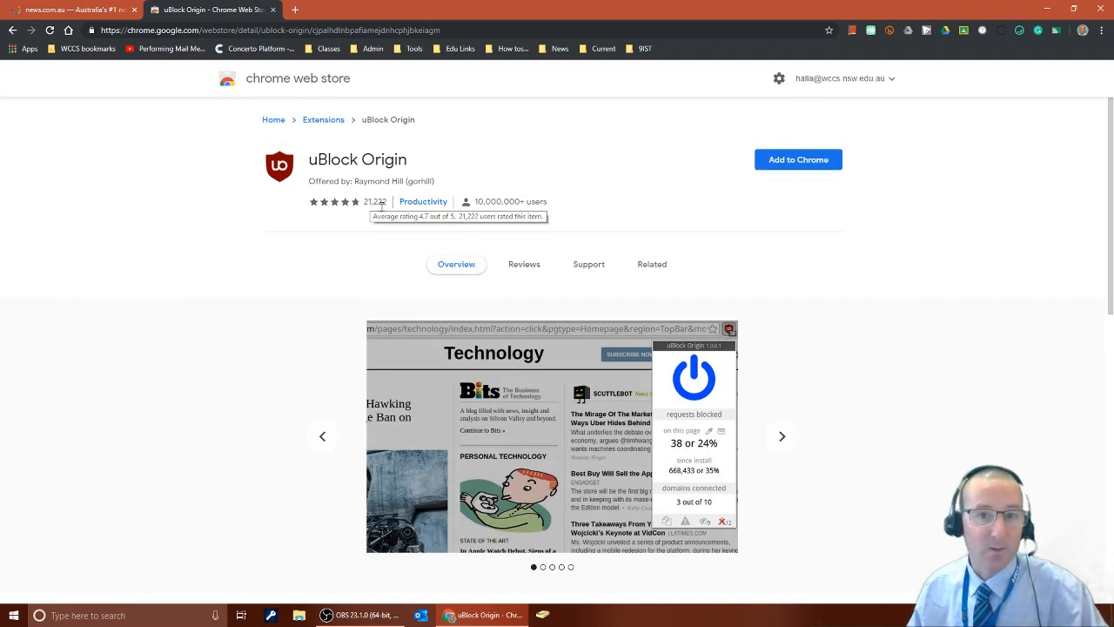
Go to uBlock Origin's detail page and browse its screenshot carousel
{"action": "left_click", "coordinate": [782, 435]}
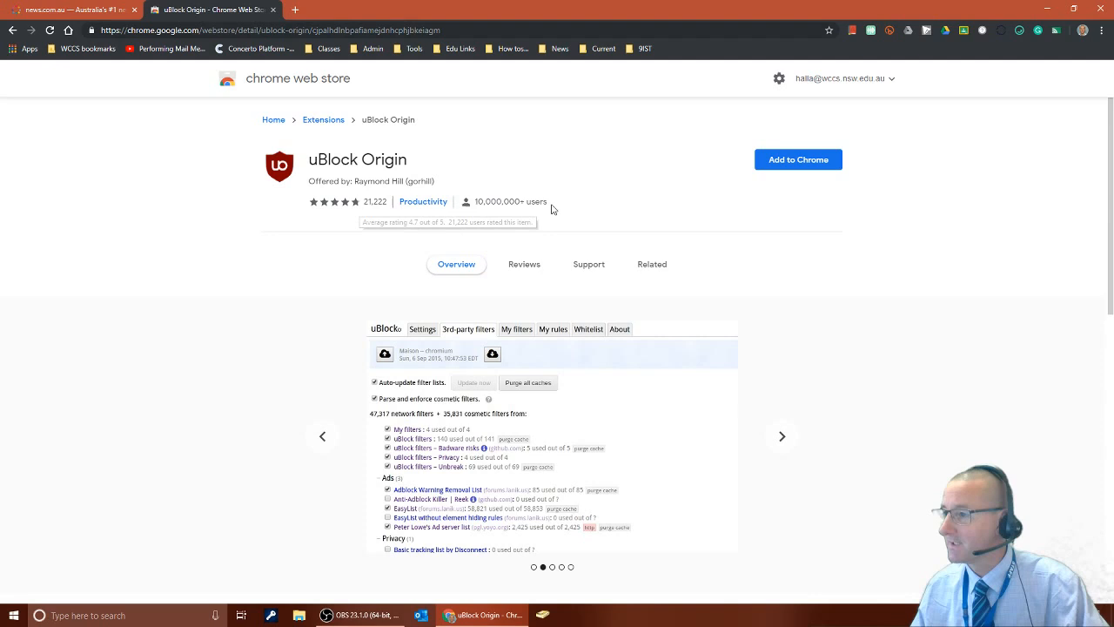
{"action": "left_click", "coordinate": [780, 435]}
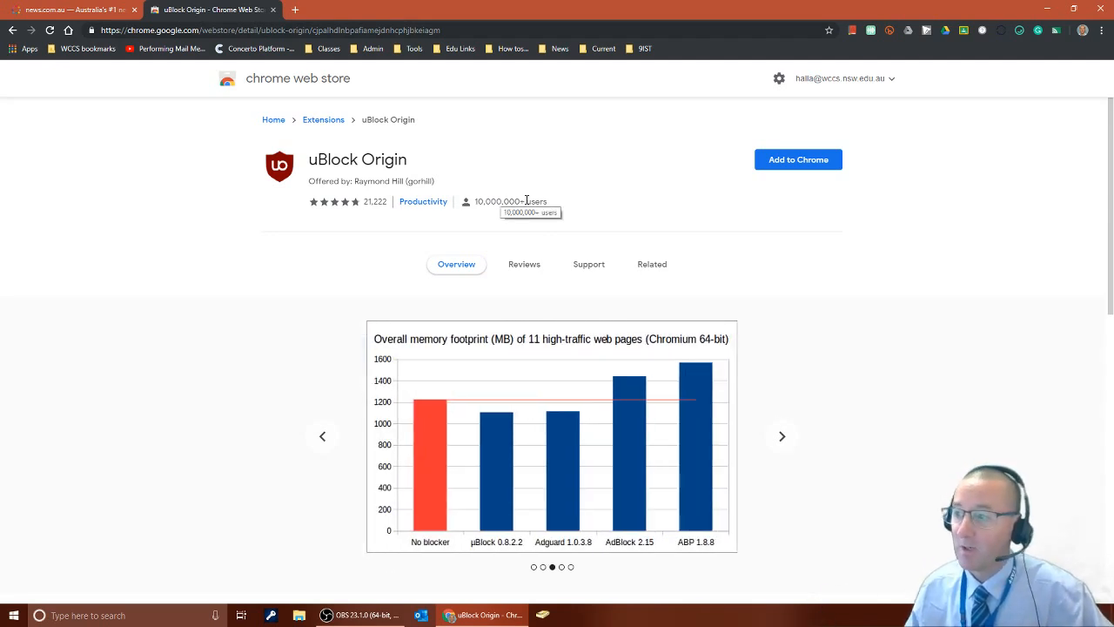
{"action": "mouse_move", "coordinate": [424, 163]}
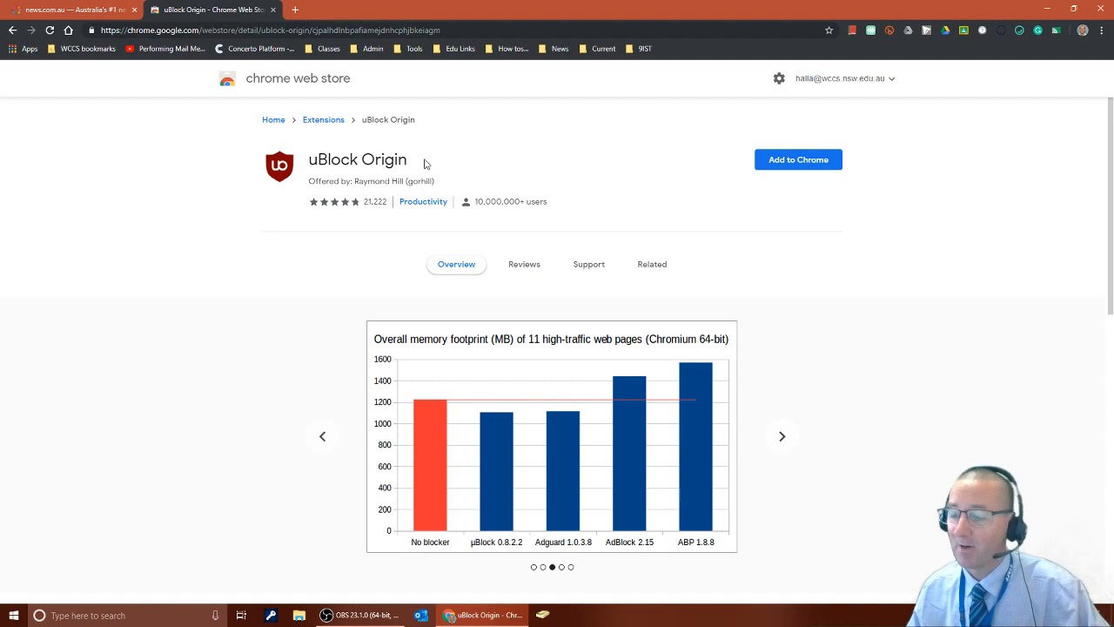
{"action": "left_click", "coordinate": [780, 435]}
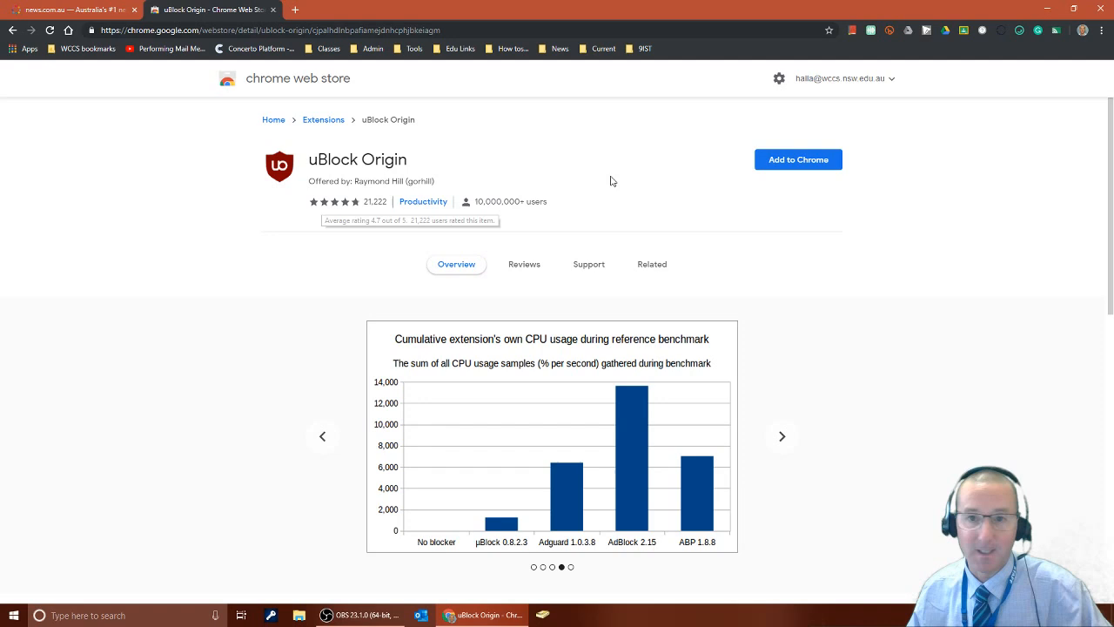
{"action": "mouse_move", "coordinate": [797, 166]}
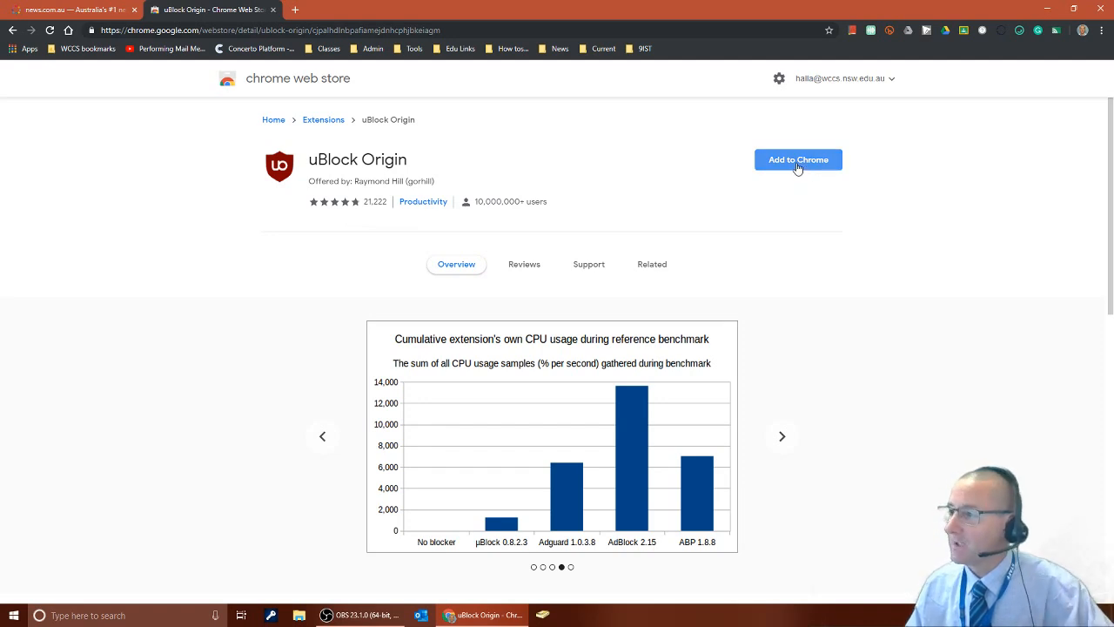
Add uBlock Origin to Chrome, confirm the extension, and dismiss the added notice
{"action": "left_click", "coordinate": [797, 160]}
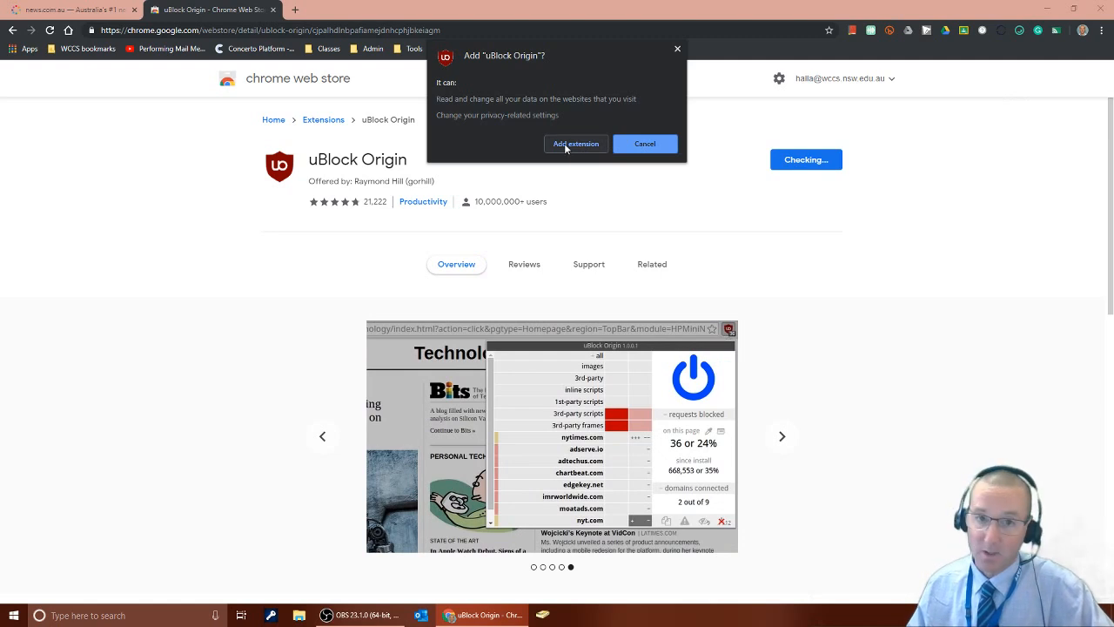
{"action": "left_click", "coordinate": [574, 143]}
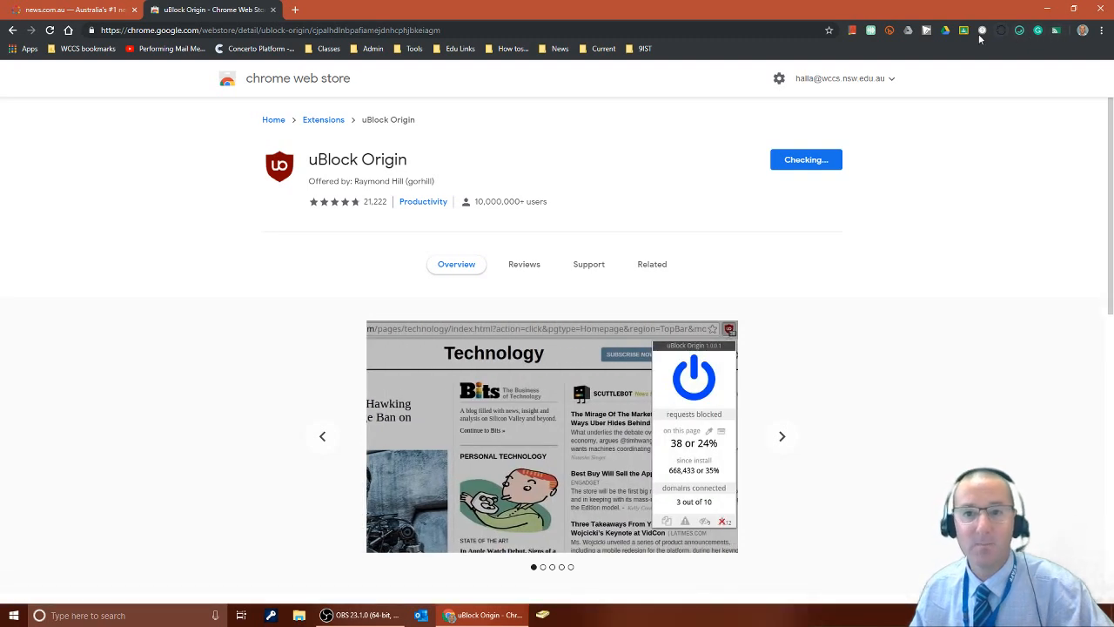
{"action": "left_click", "coordinate": [806, 160]}
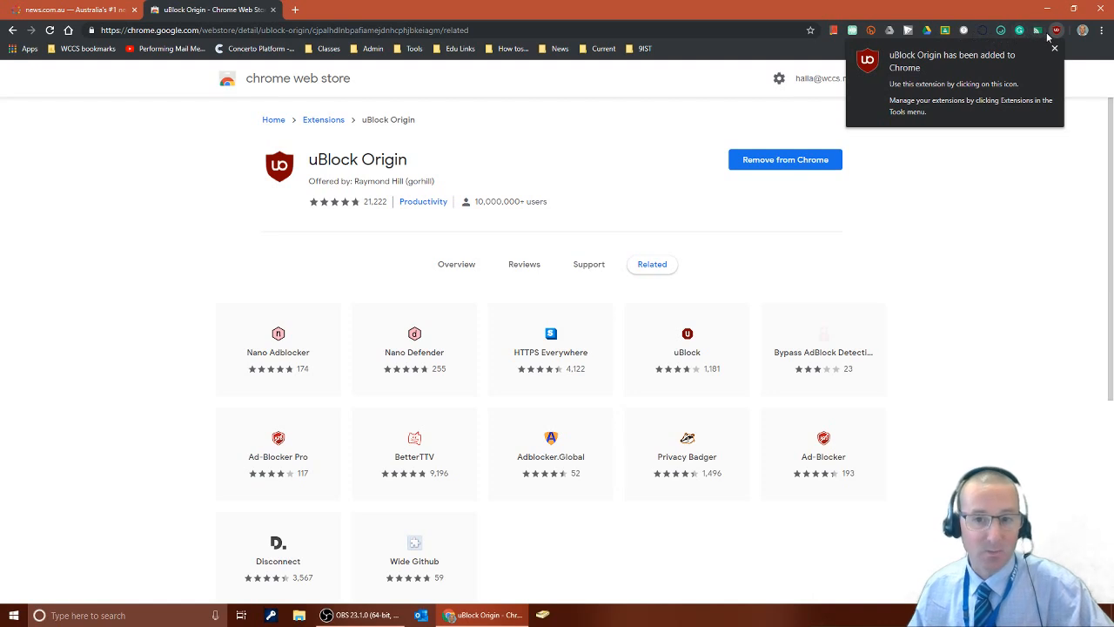
{"action": "mouse_move", "coordinate": [1058, 36]}
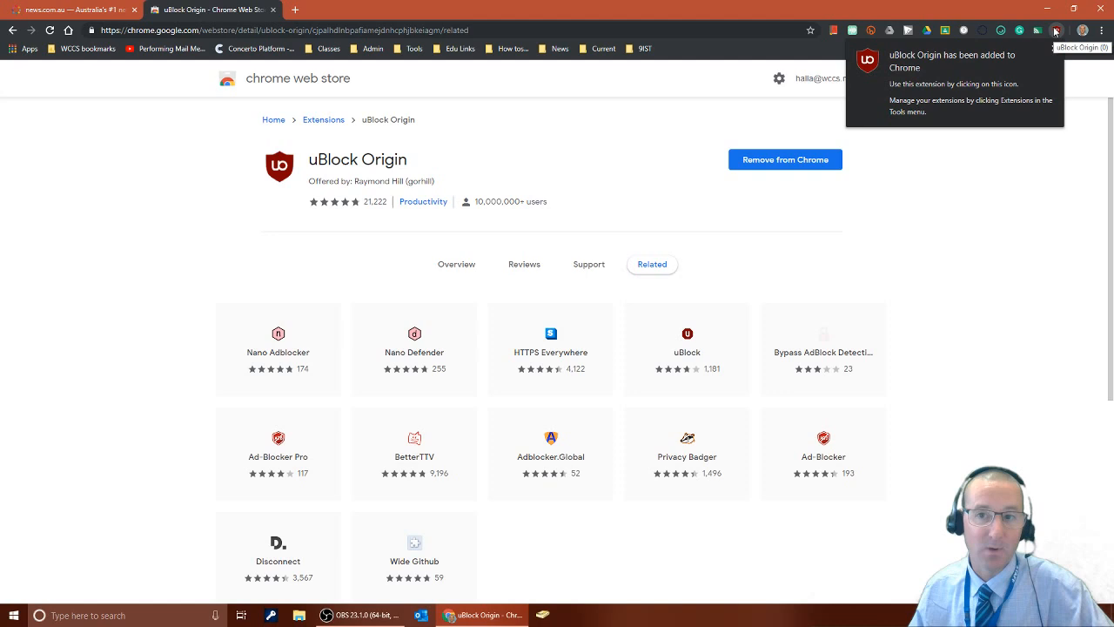
{"action": "left_click", "coordinate": [1056, 30]}
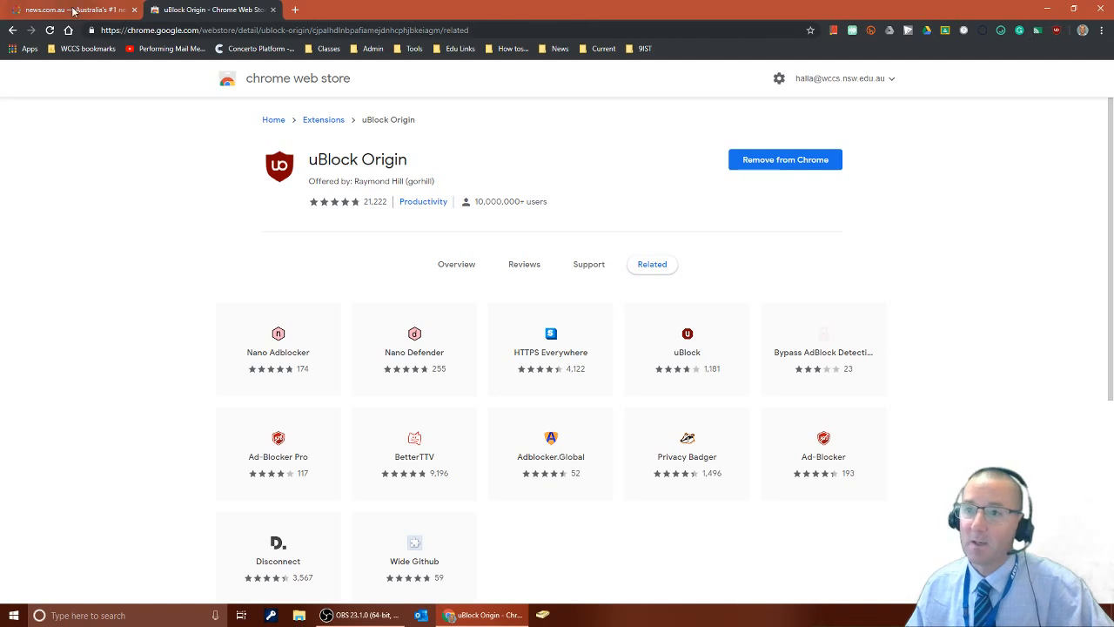
Return to news.com.au and scroll to the 'Download the free news.com.au app' banner
{"action": "left_click", "coordinate": [69, 11]}
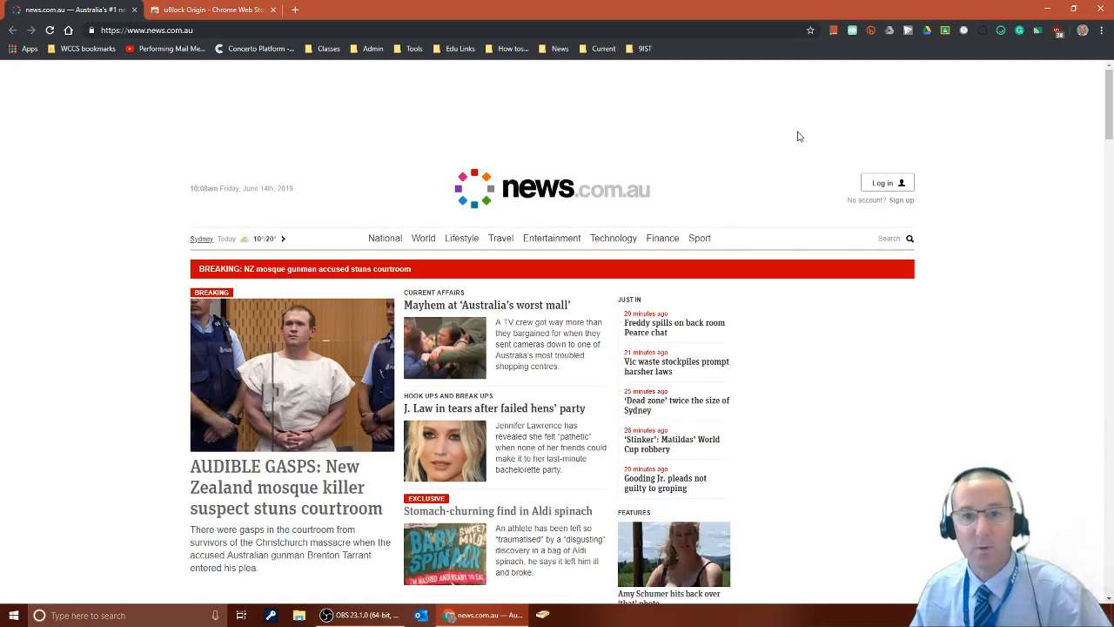
{"action": "mouse_move", "coordinate": [348, 231]}
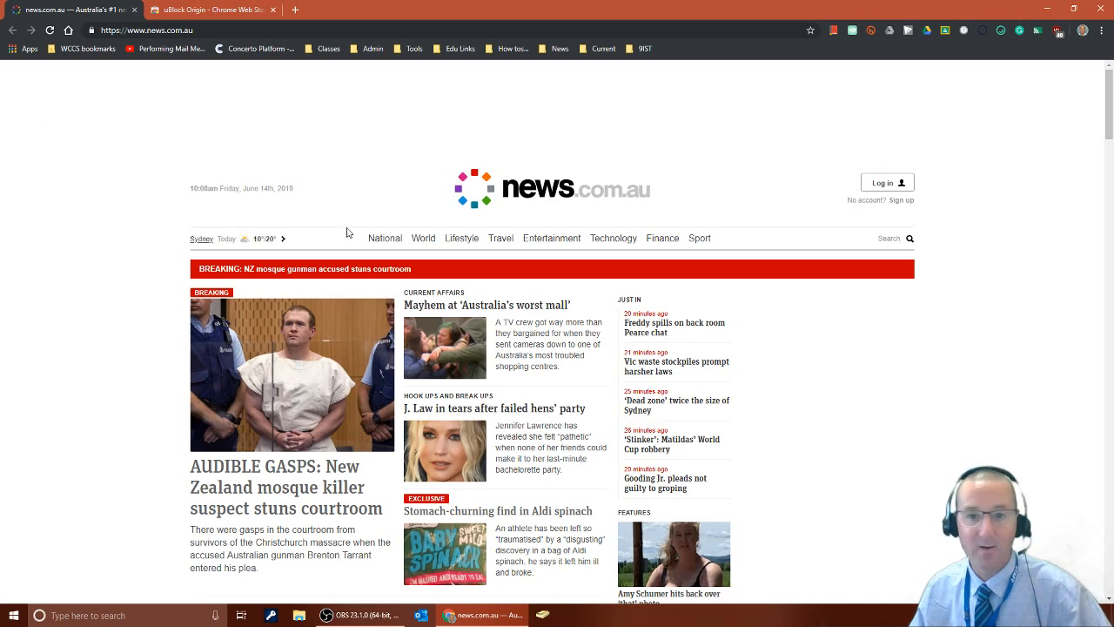
{"action": "mouse_move", "coordinate": [833, 397]}
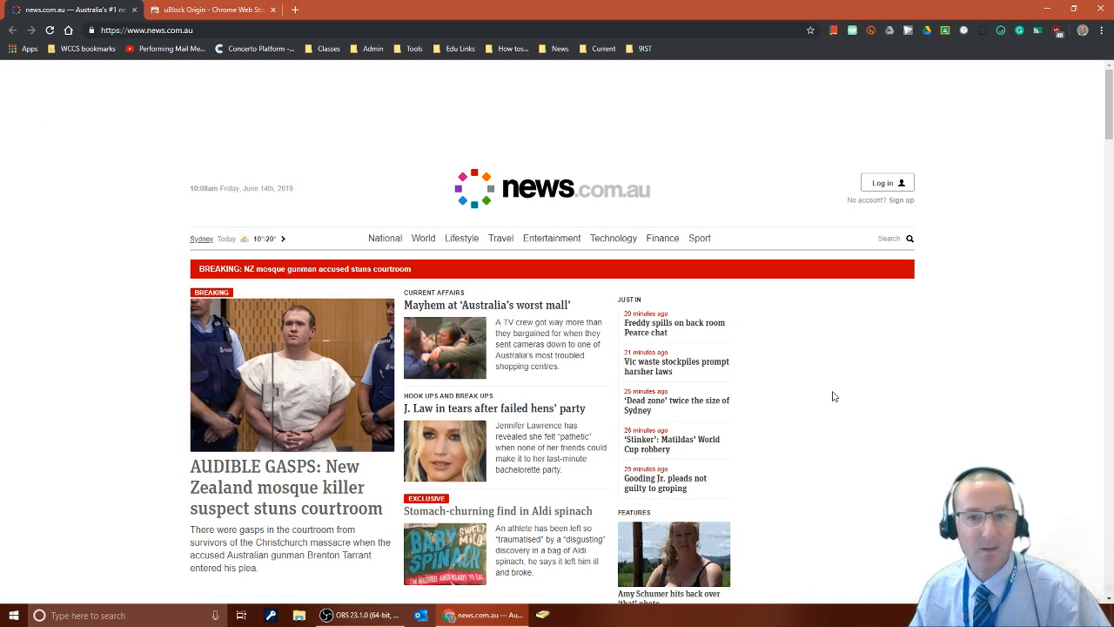
{"action": "scroll", "scroll_direction": "down", "scroll_amount": 3}
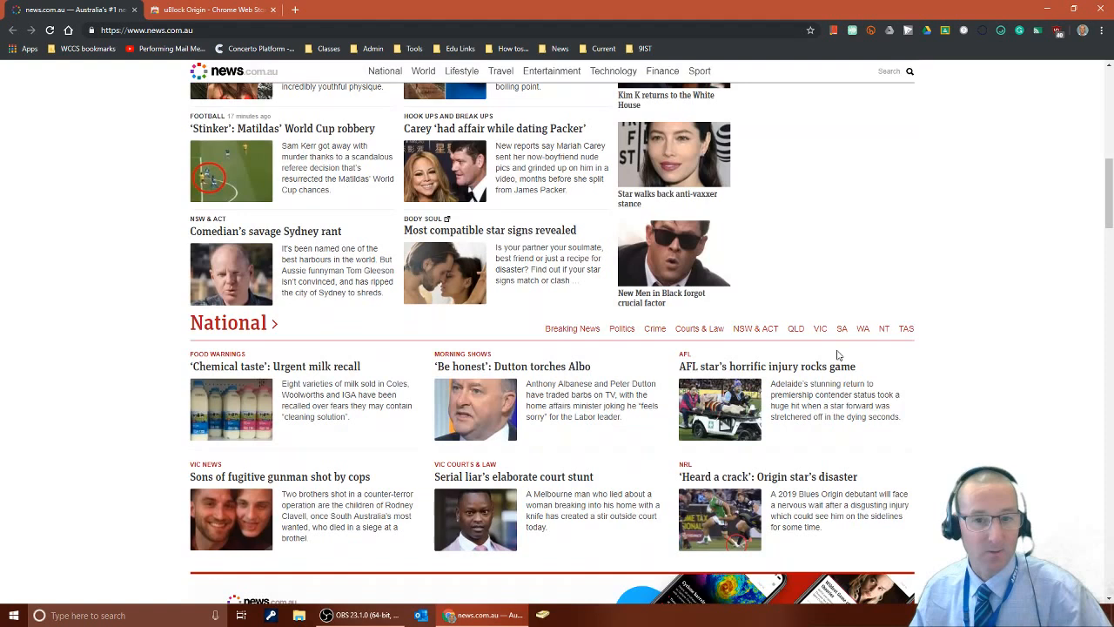
{"action": "mouse_move", "coordinate": [1058, 42]}
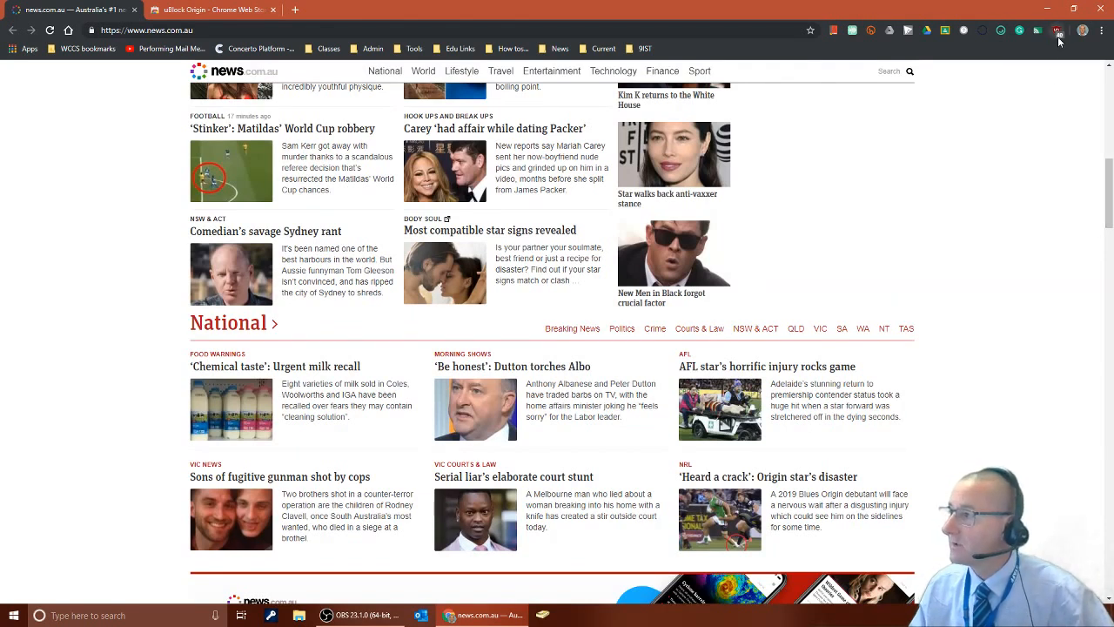
{"action": "mouse_move", "coordinate": [1058, 31]}
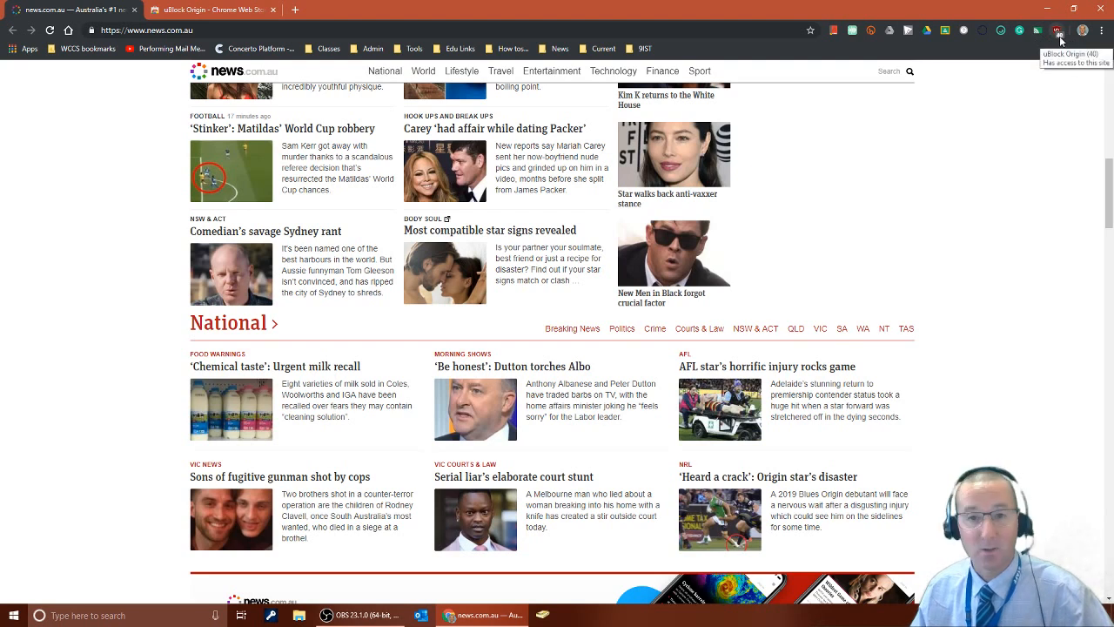
{"action": "mouse_move", "coordinate": [839, 146]}
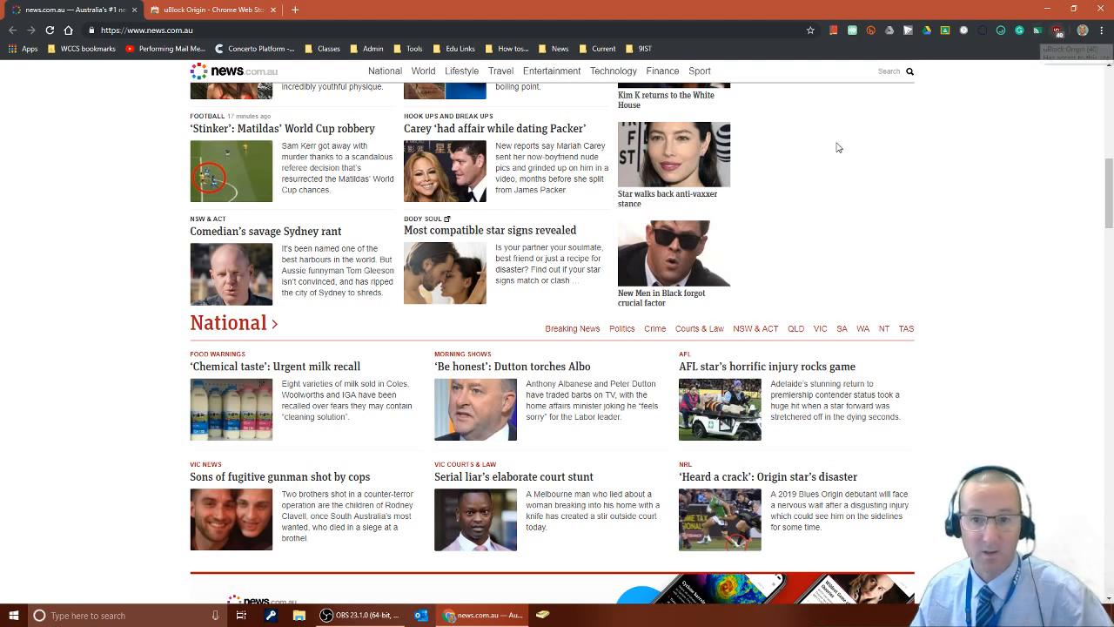
{"action": "scroll", "scroll_direction": "down", "scroll_amount": 3}
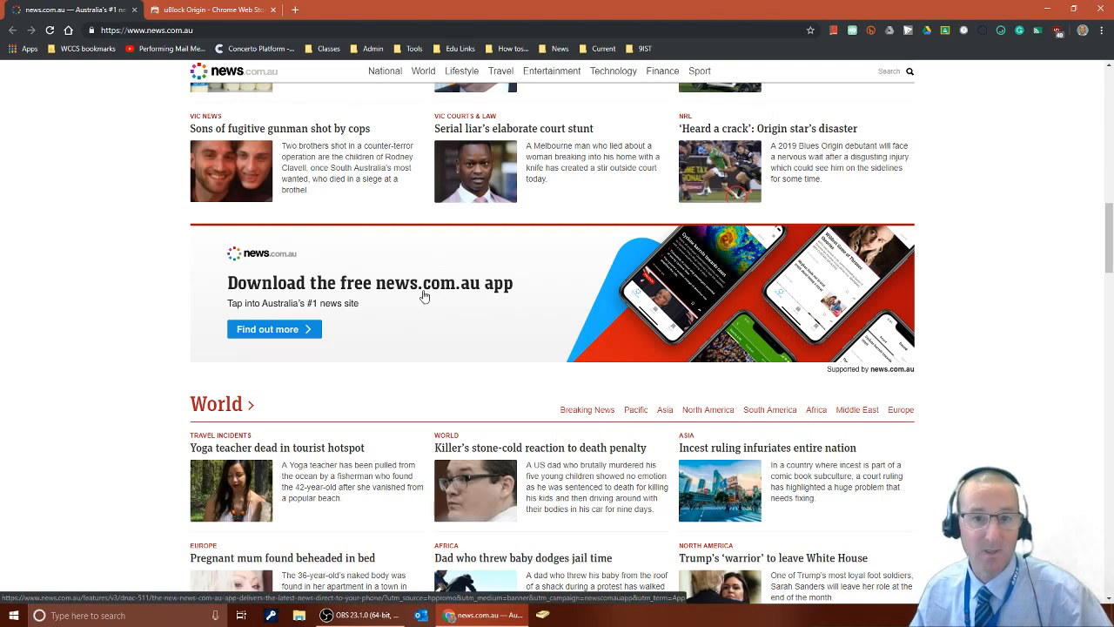
{"action": "mouse_move", "coordinate": [487, 295]}
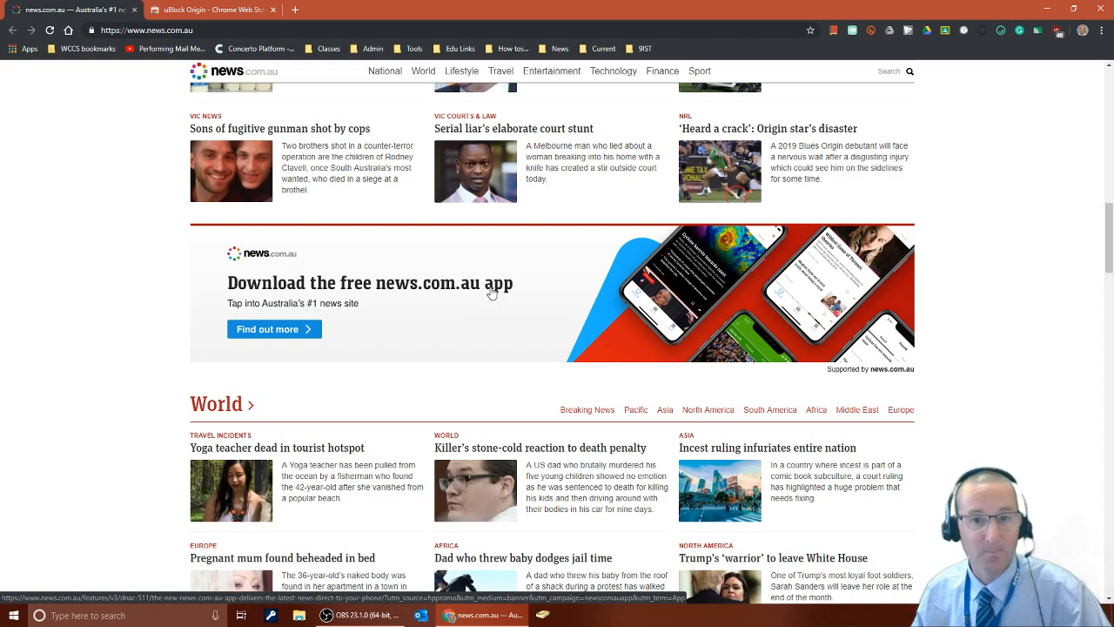
{"action": "right_click", "coordinate": [490, 293]}
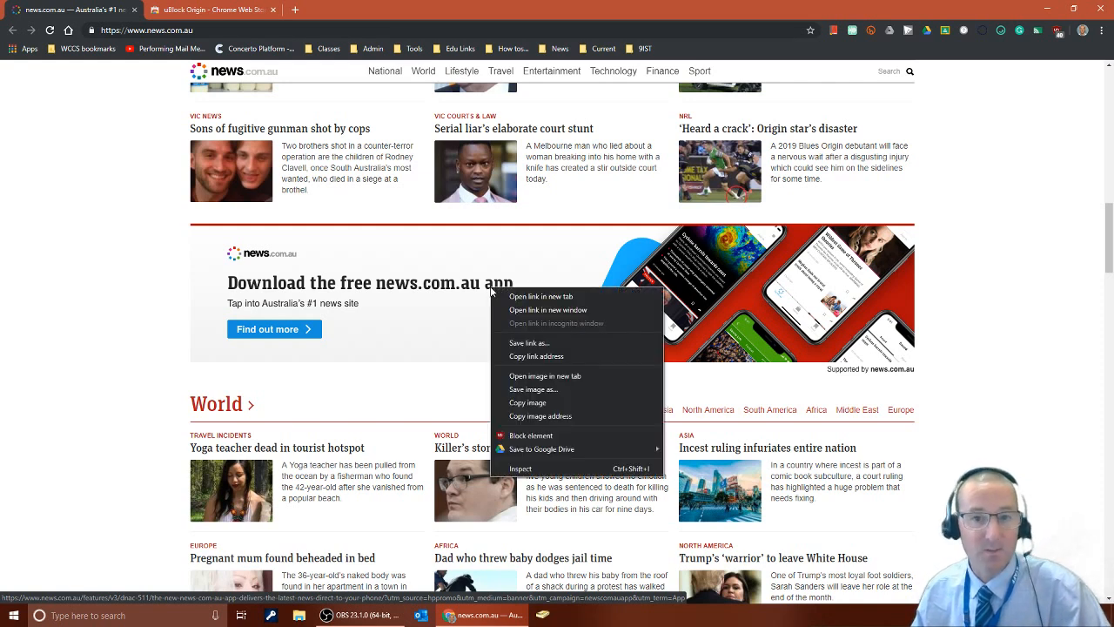
{"action": "mouse_move", "coordinate": [531, 435]}
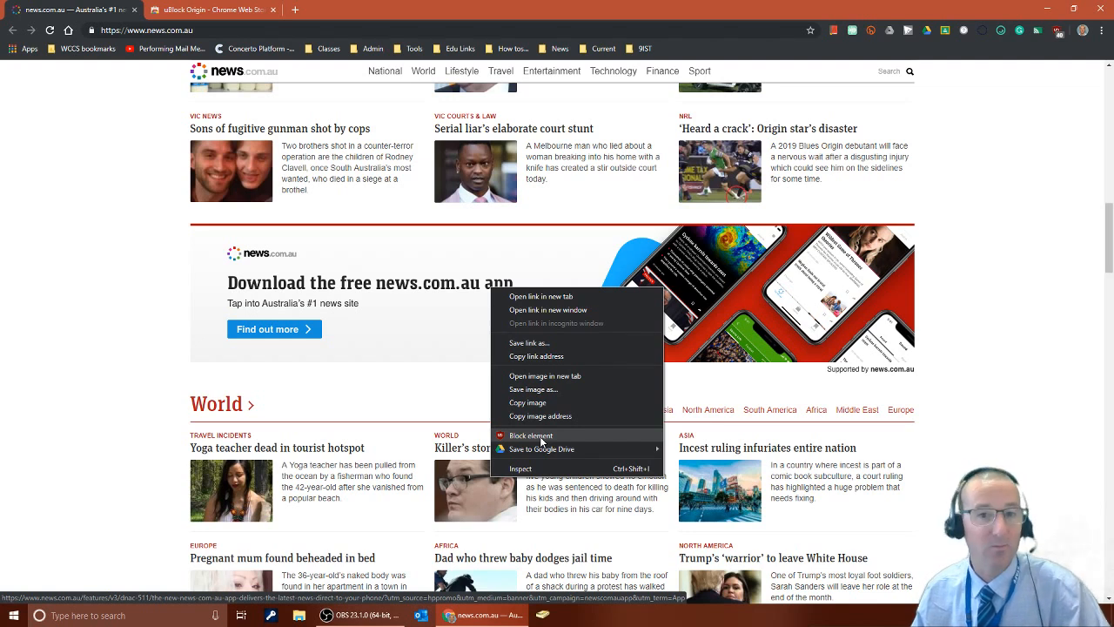
{"action": "left_click", "coordinate": [125, 307]}
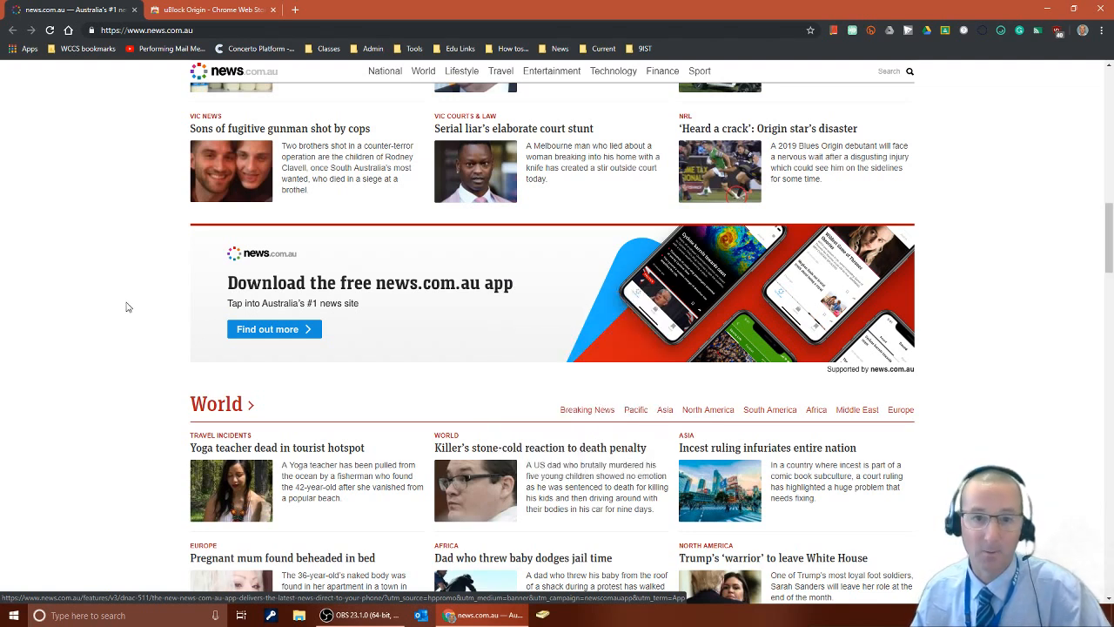
{"action": "mouse_move", "coordinate": [1057, 31]}
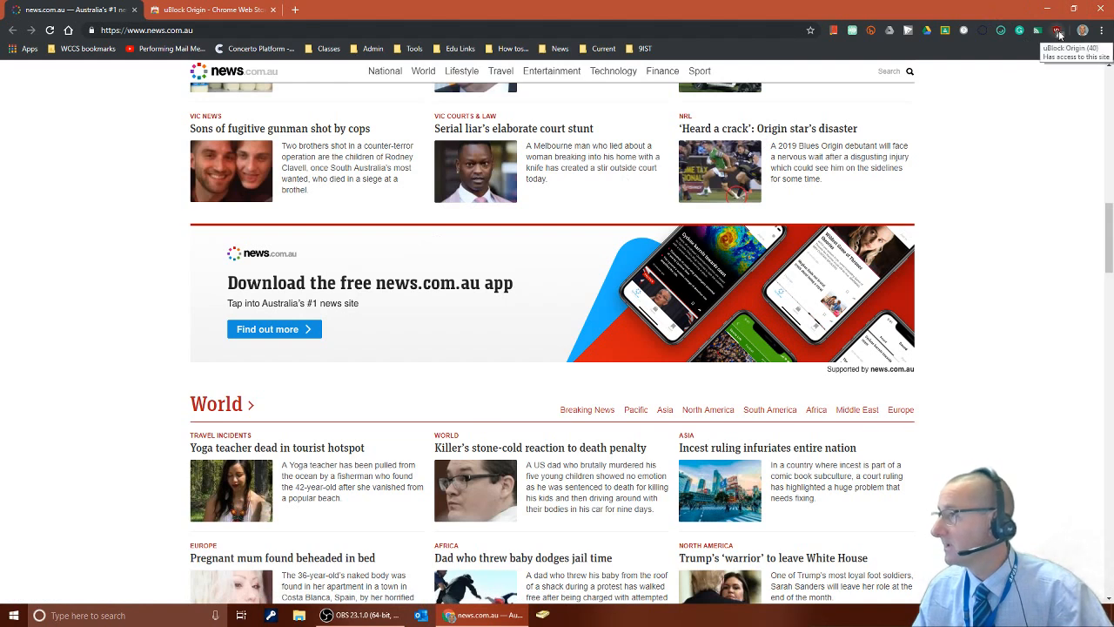
Show uBlock Origin's popup reporting 40 requests blocked across 10 of 26 domains
{"action": "left_click", "coordinate": [1056, 29]}
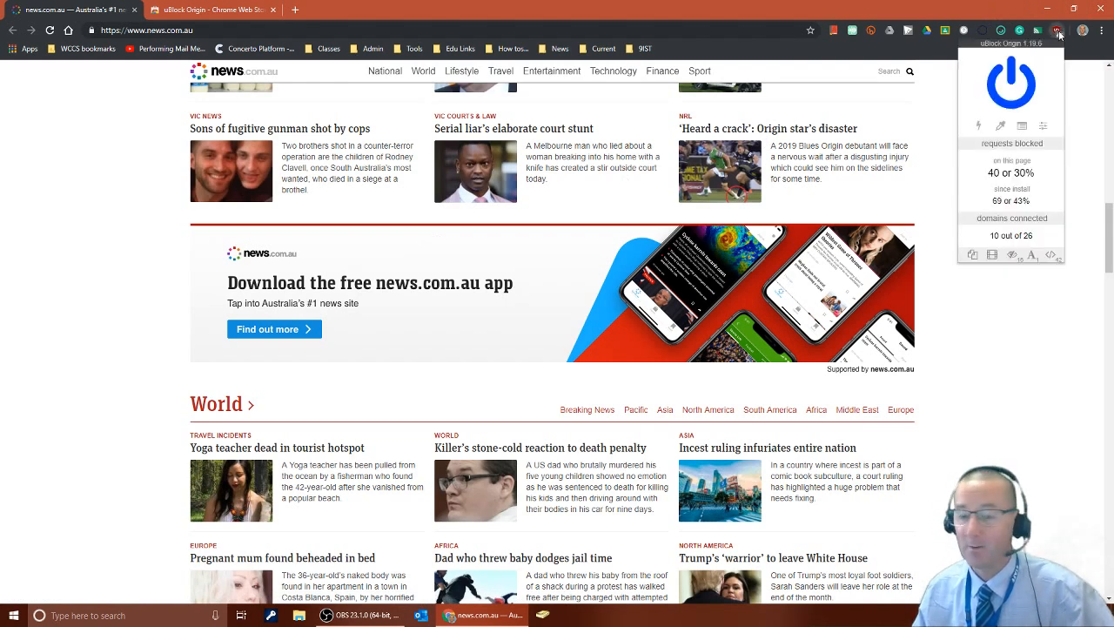
{"action": "mouse_move", "coordinate": [1006, 83]}
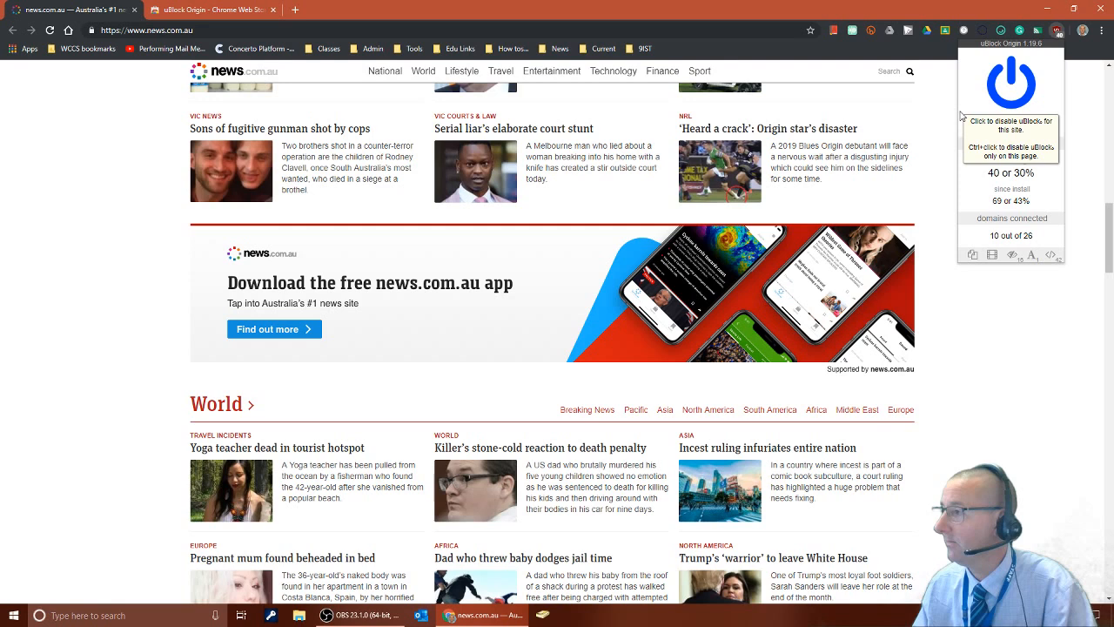
{"action": "mouse_move", "coordinate": [978, 131]}
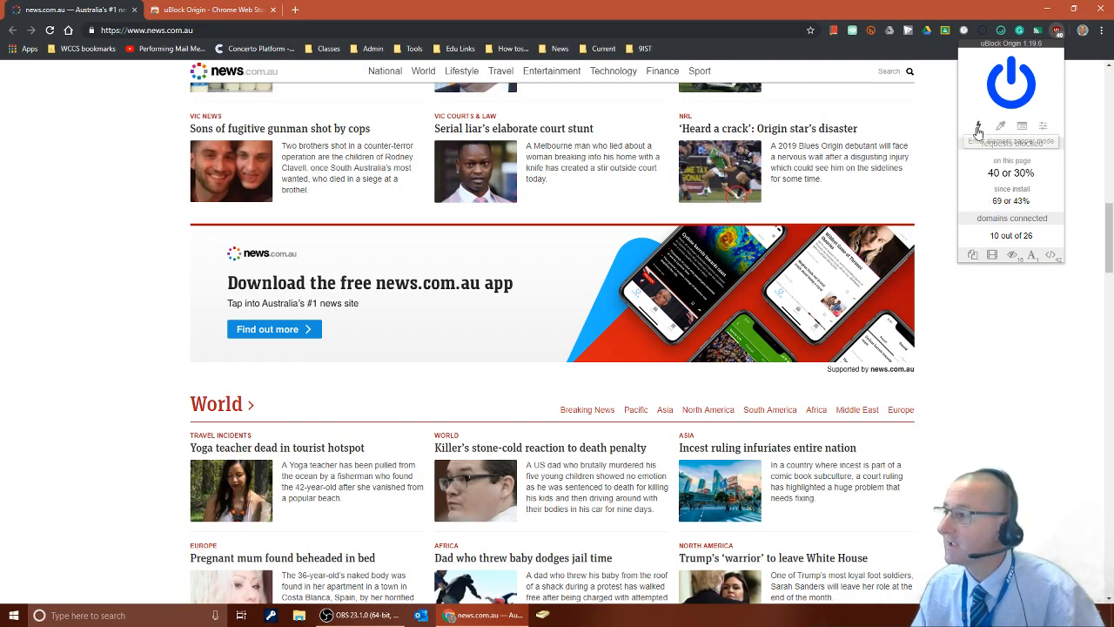
{"action": "mouse_move", "coordinate": [978, 126]}
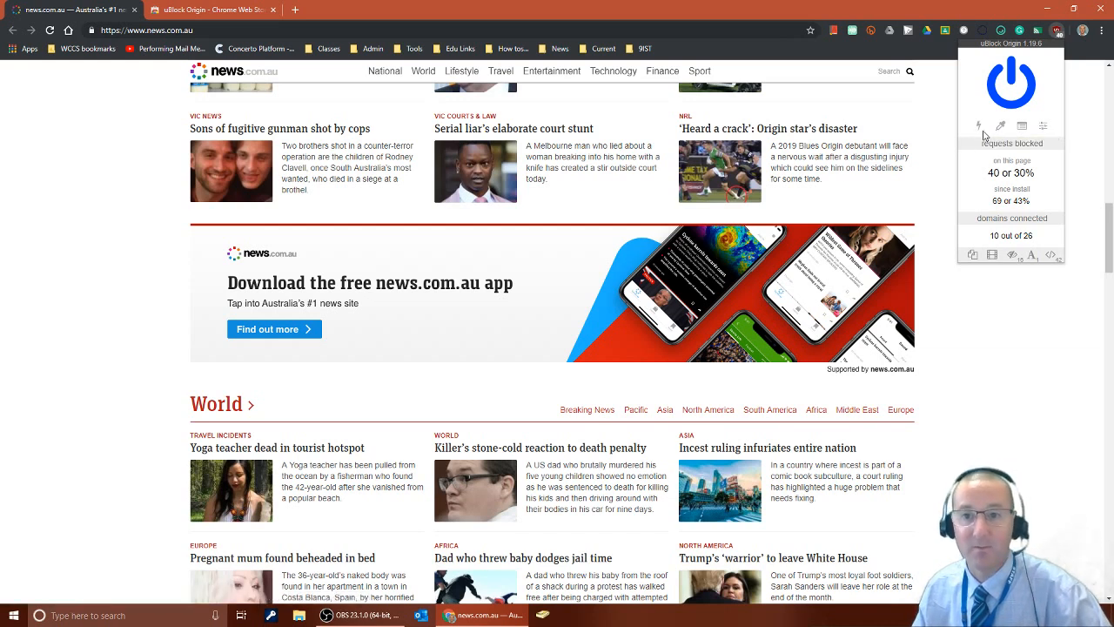
Zap sections like Most read from news.com.au, then return to the Web Store tab
{"action": "left_click", "coordinate": [982, 127]}
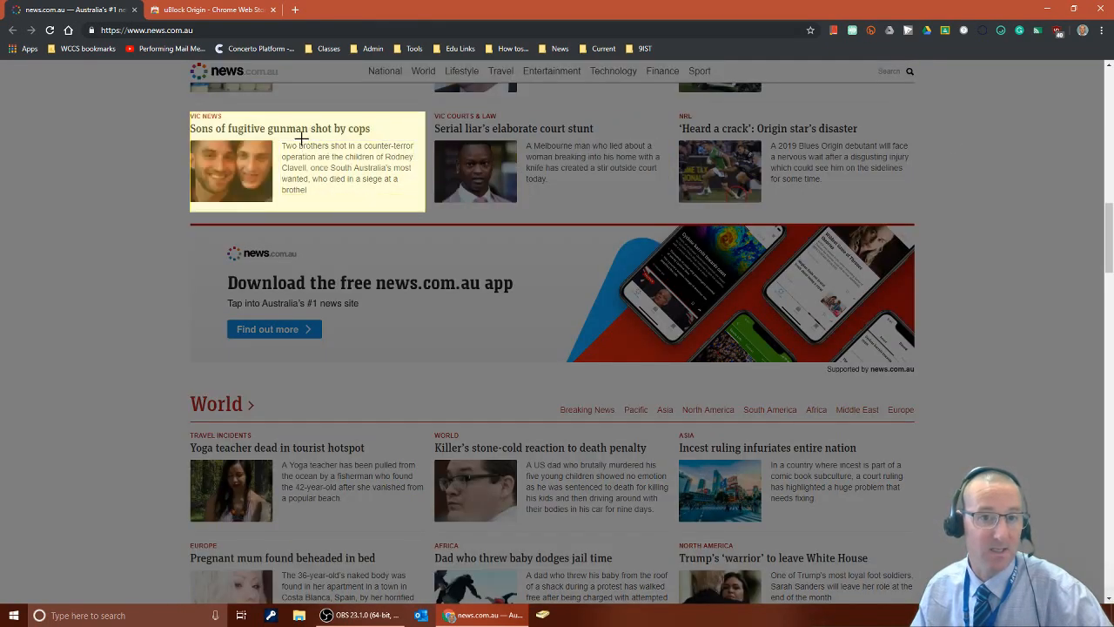
{"action": "mouse_move", "coordinate": [430, 178]}
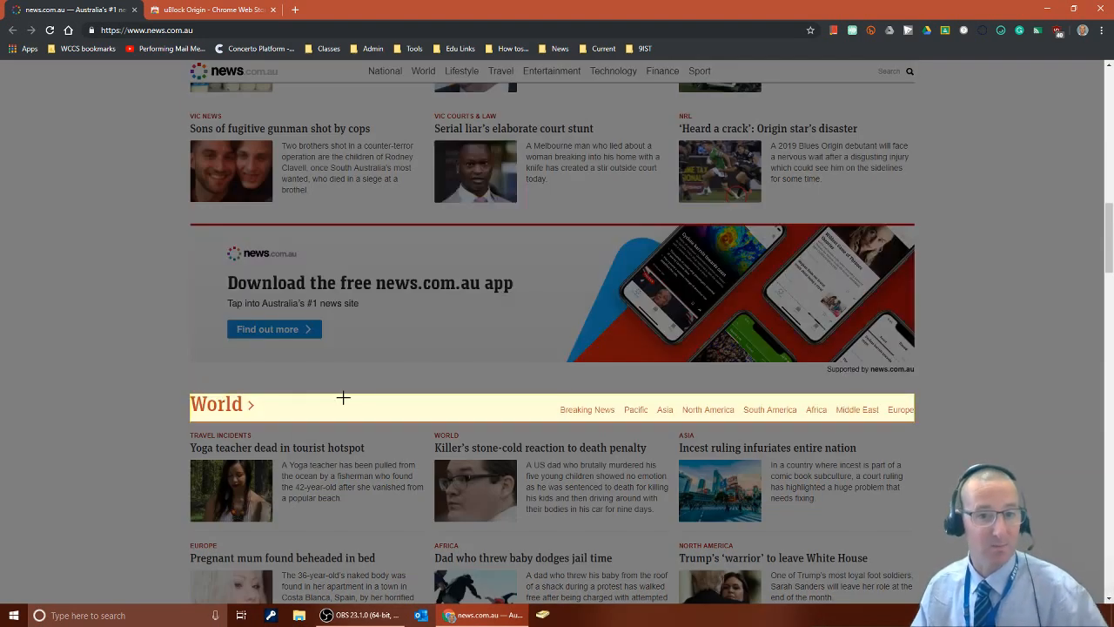
{"action": "scroll", "scroll_direction": "down", "scroll_amount": 3}
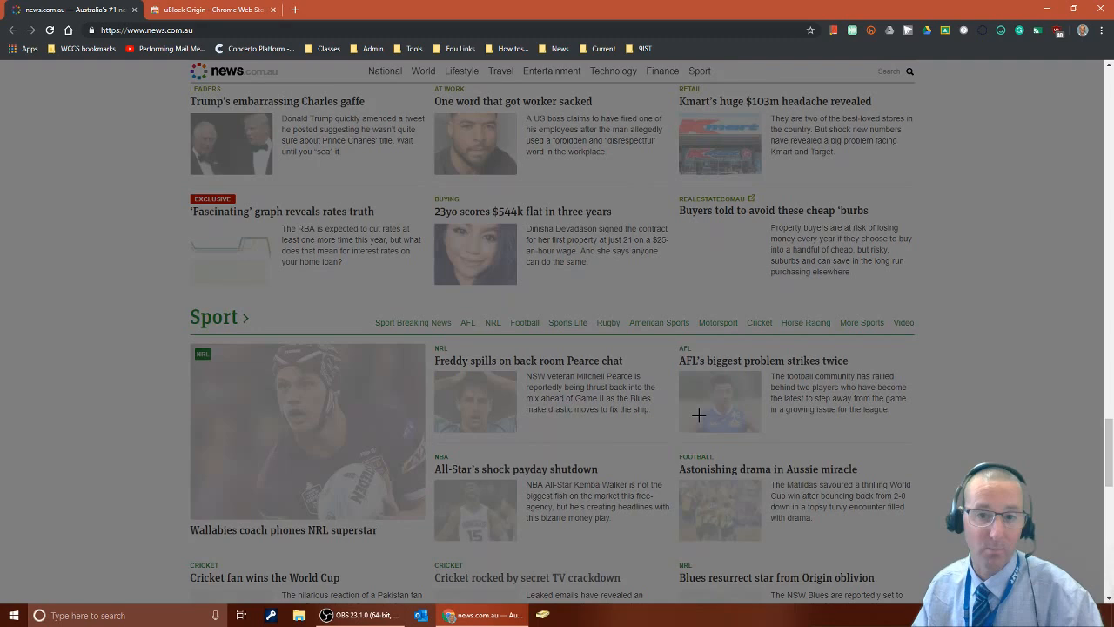
{"action": "scroll", "scroll_direction": "down", "scroll_amount": 3}
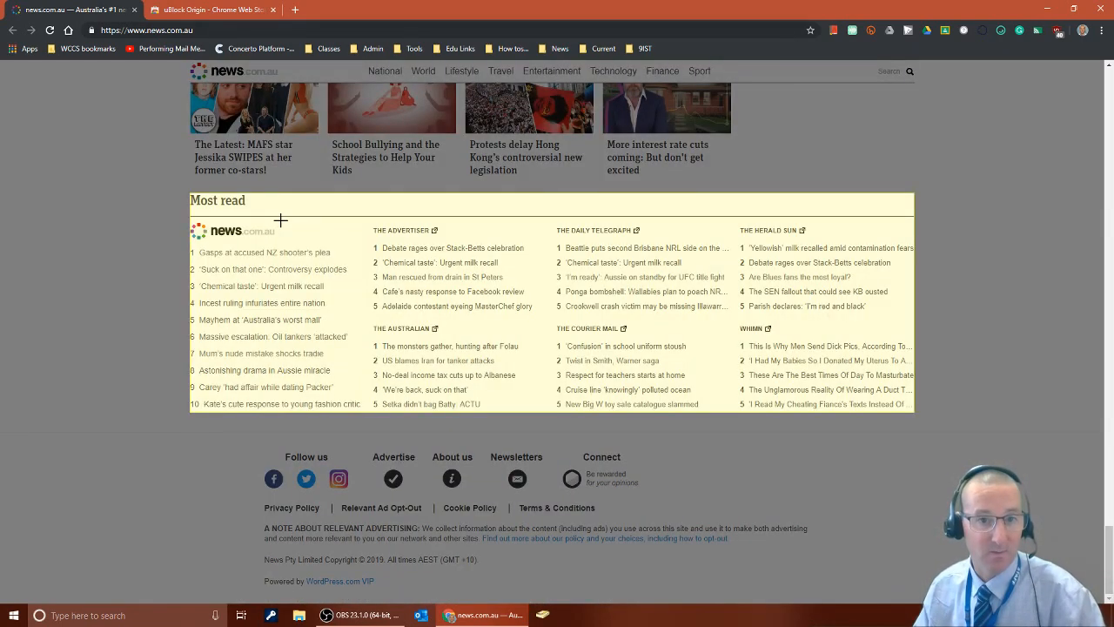
{"action": "mouse_move", "coordinate": [667, 202]}
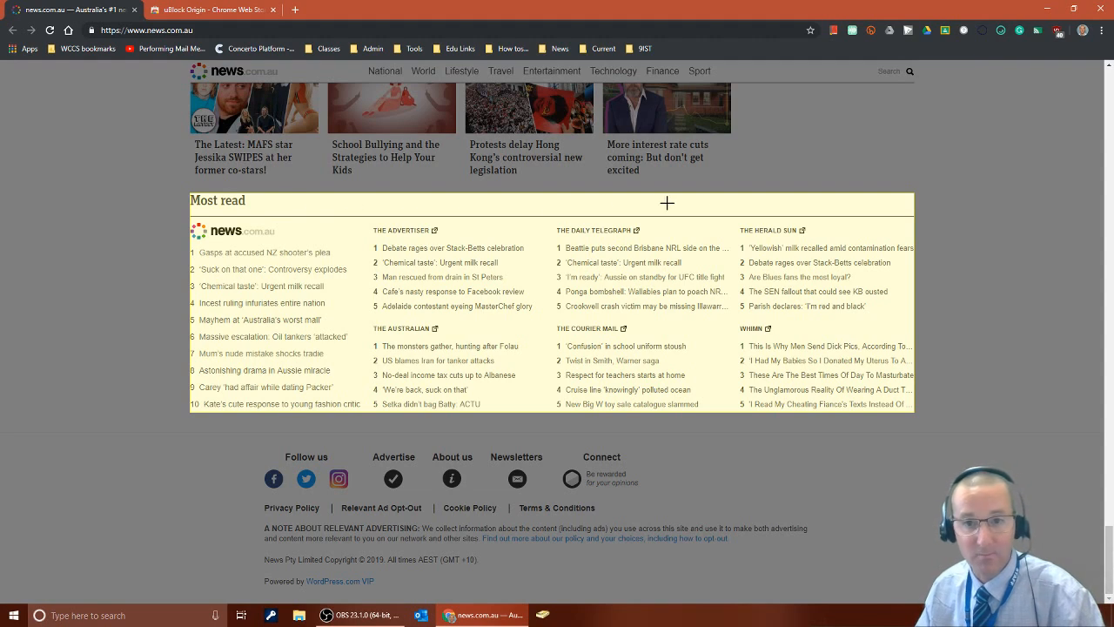
{"action": "mouse_move", "coordinate": [383, 209]}
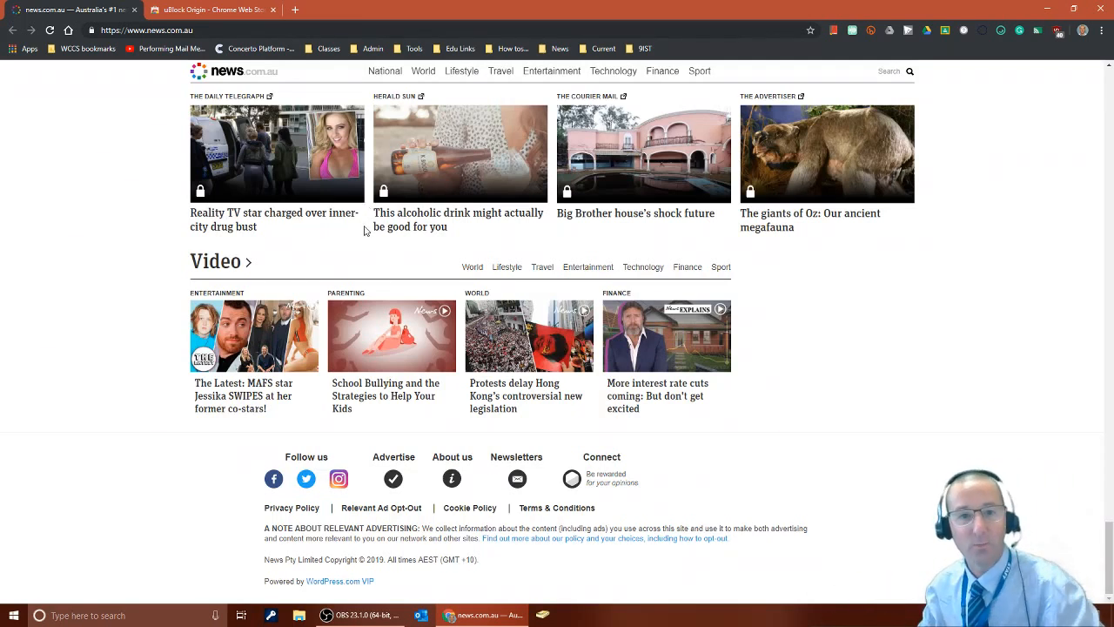
{"action": "mouse_move", "coordinate": [177, 270]}
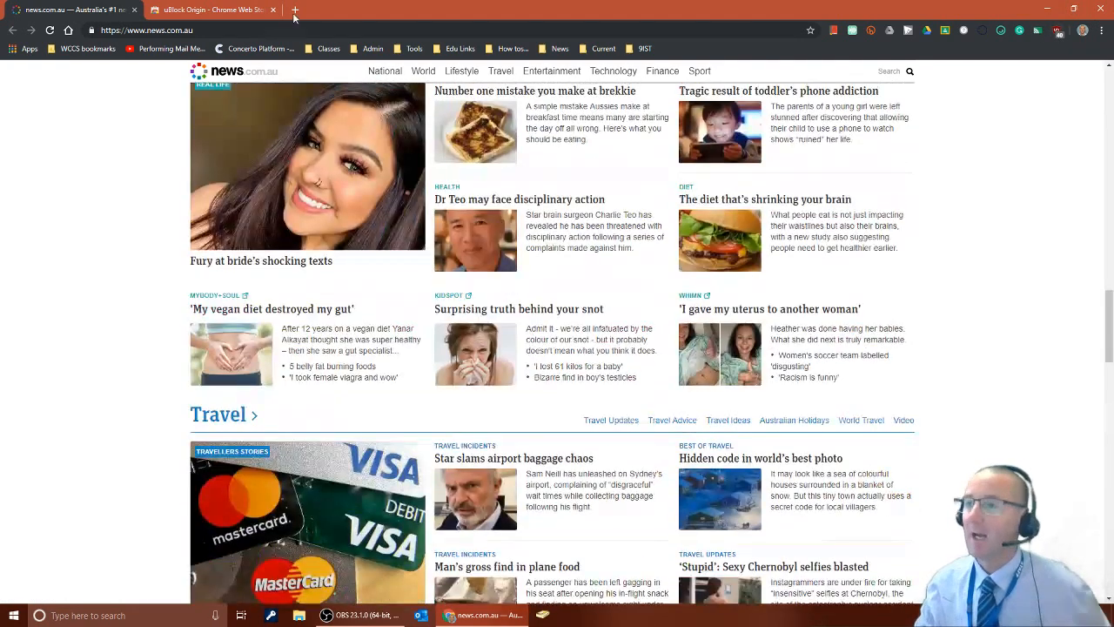
{"action": "left_click", "coordinate": [209, 10]}
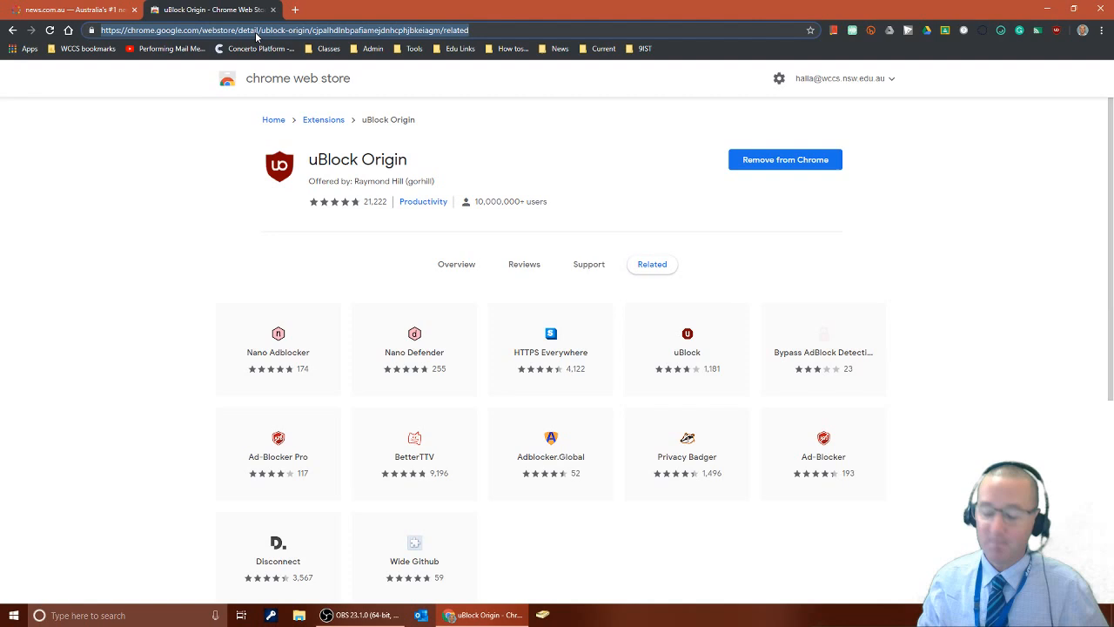
Load biblegateway.com from the address bar, showing the Verse of the Day
{"action": "type", "text": "biblegateway.com"}
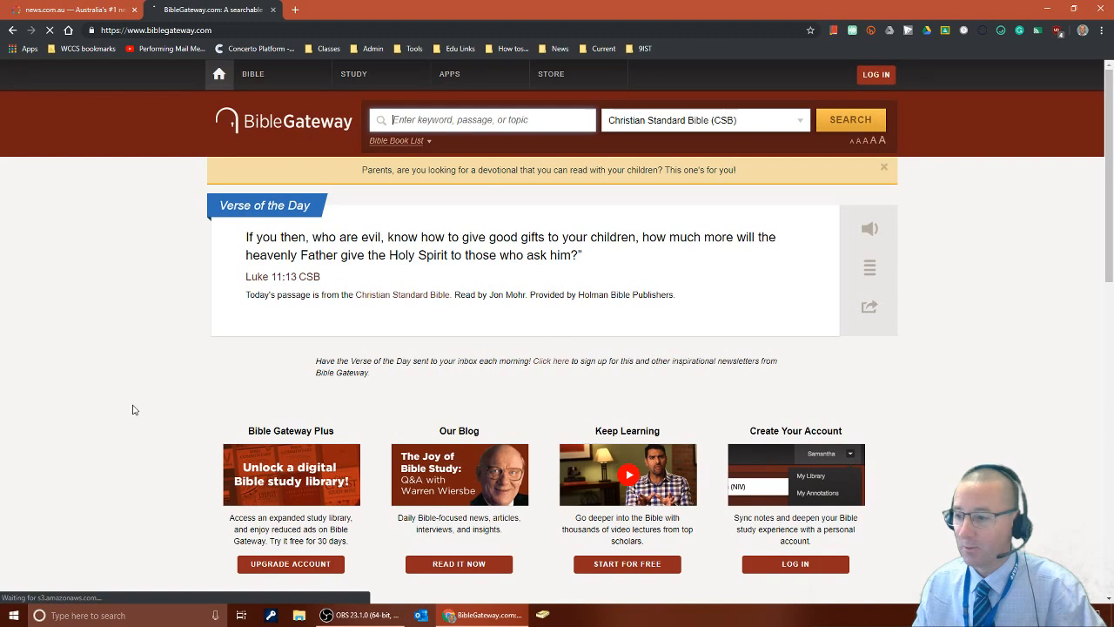
Look up '2 peter 3:8-9' to show the passage in the Christian Standard Bible
{"action": "left_click", "coordinate": [482, 120]}
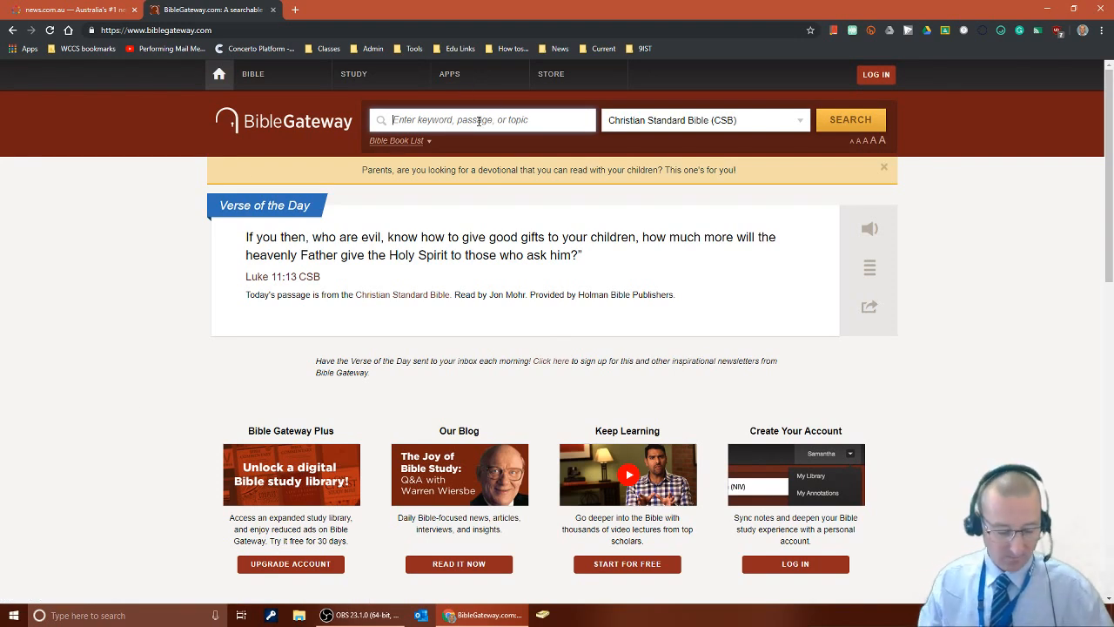
{"action": "type", "text": "2 peter 3:8-9"}
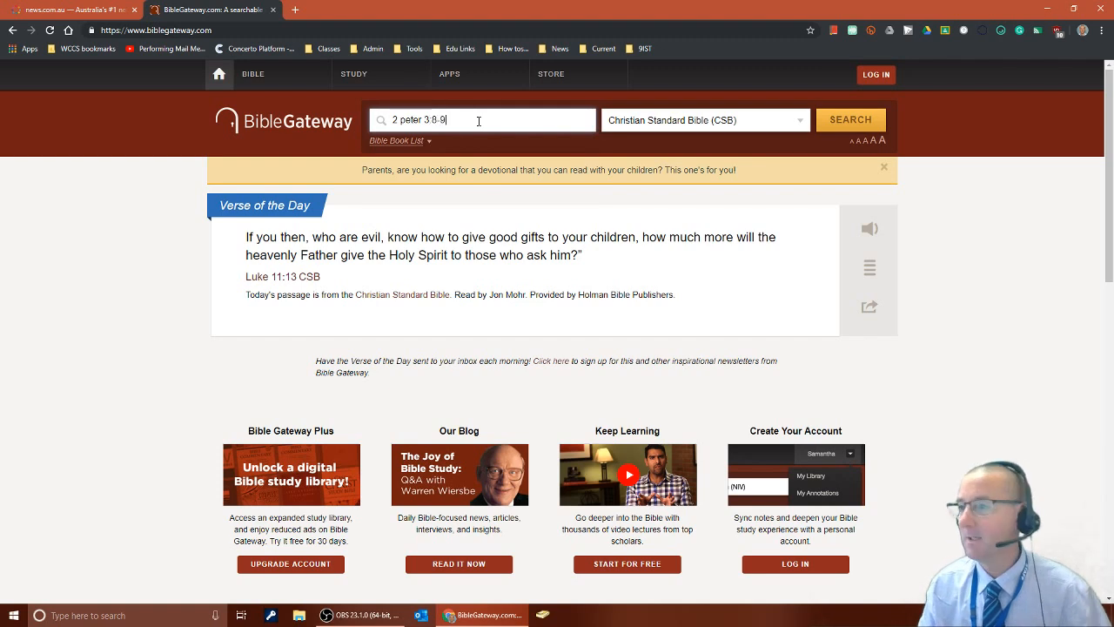
{"action": "left_click", "coordinate": [849, 119]}
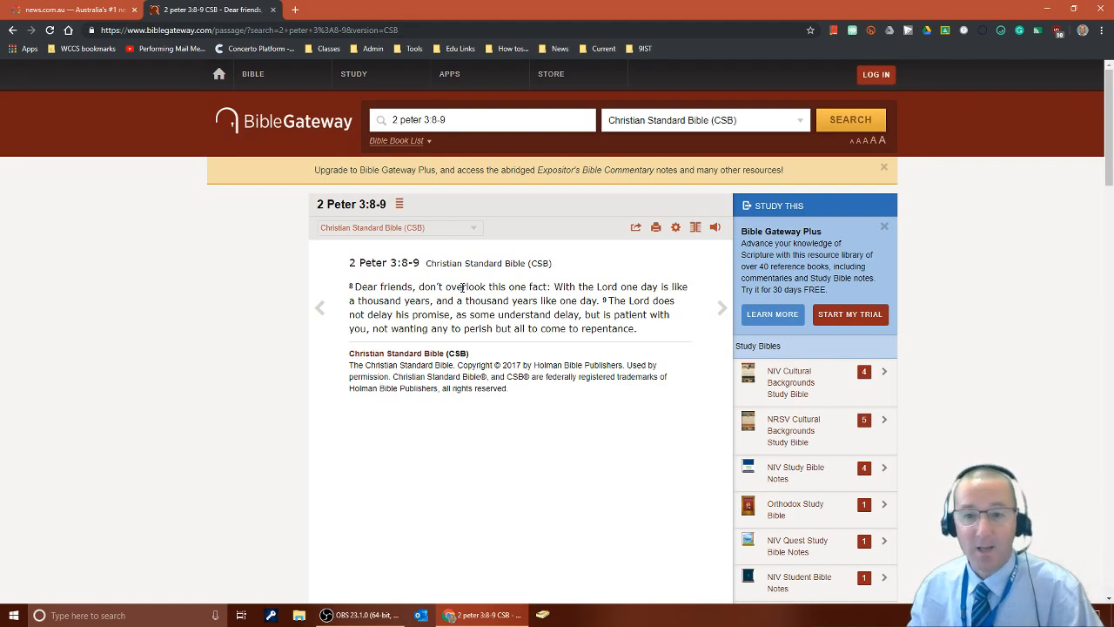
{"action": "mouse_move", "coordinate": [1105, 530]}
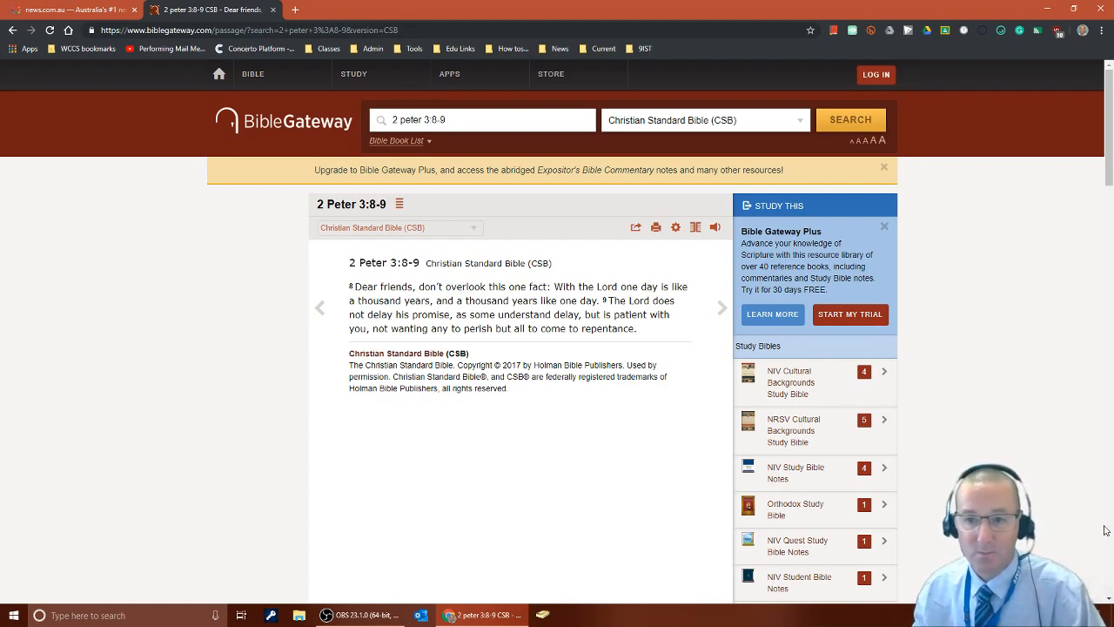